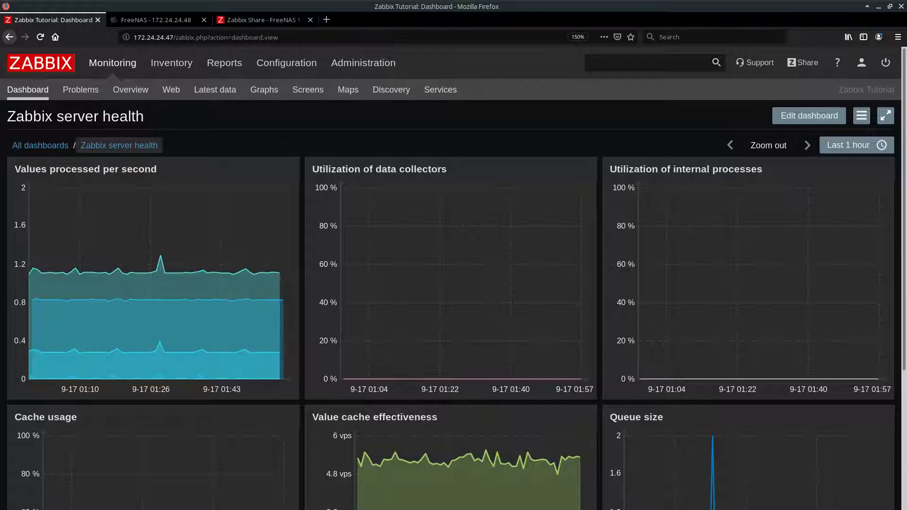
In FreeNAS Services, check SNMP and SSH, viewing the SSH settings and cancelling unchanged
left_click(154, 19)
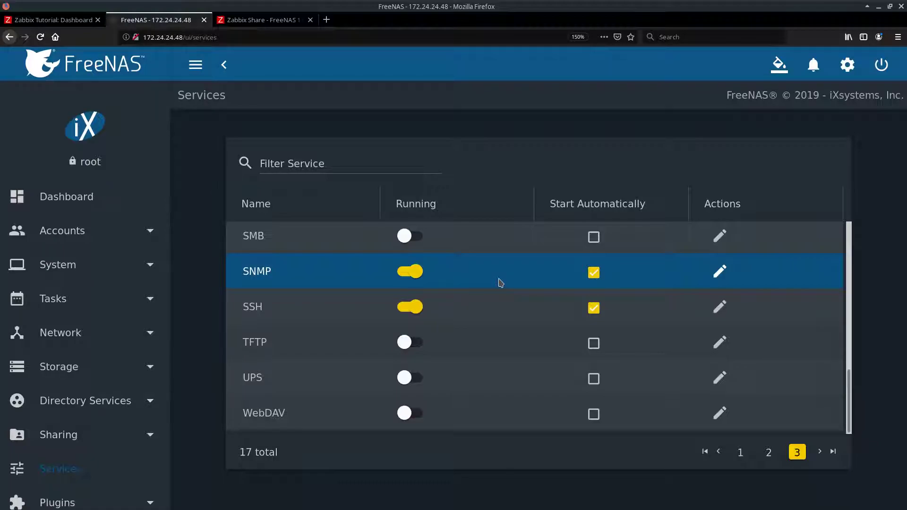
mouse_move(499, 284)
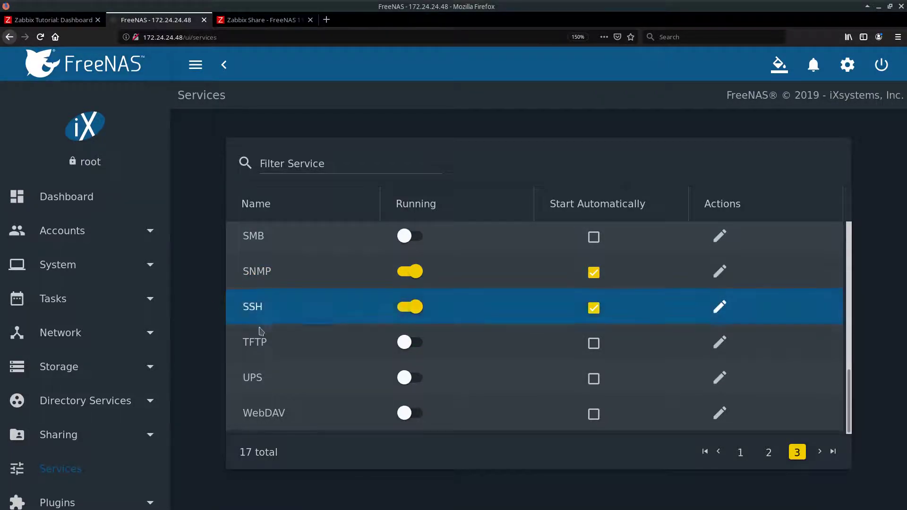
mouse_move(488, 317)
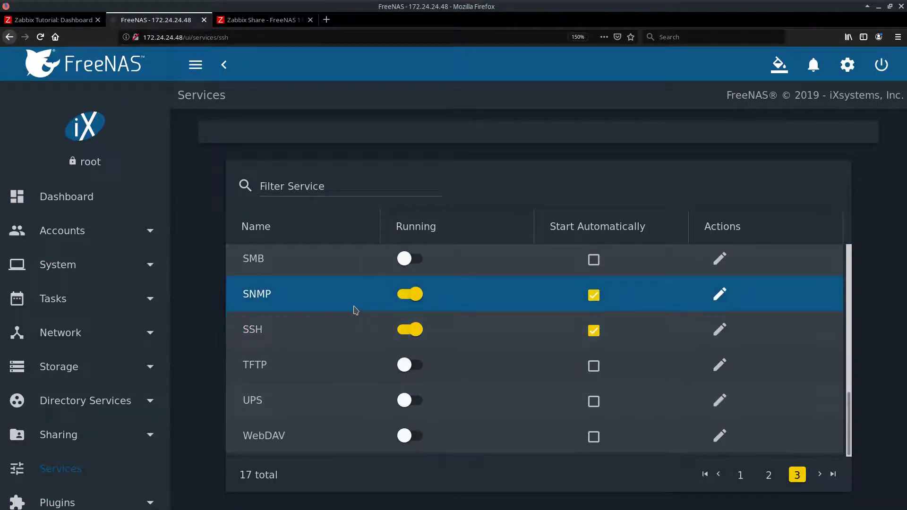
left_click(720, 329)
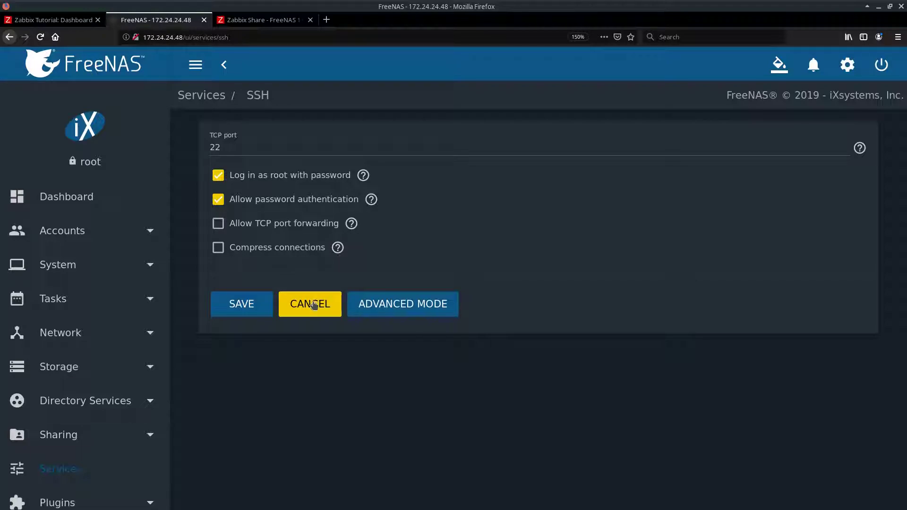
left_click(310, 304)
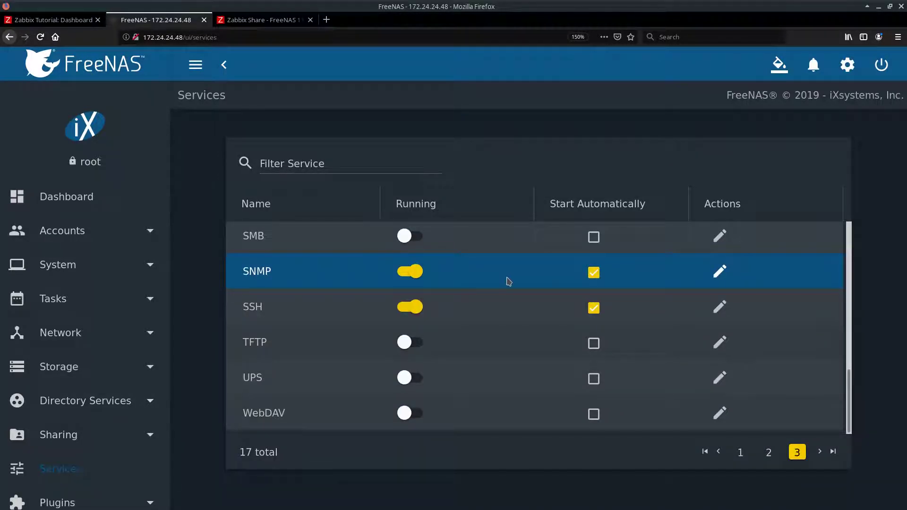
mouse_move(537, 279)
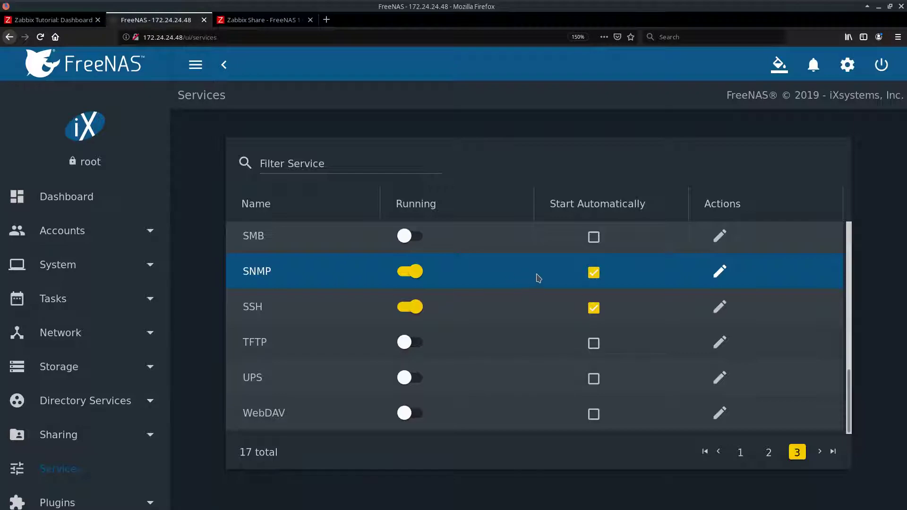
Open the FreeNAS SNMP settings showing community 'public' and SNMP v3 disabled
left_click(719, 272)
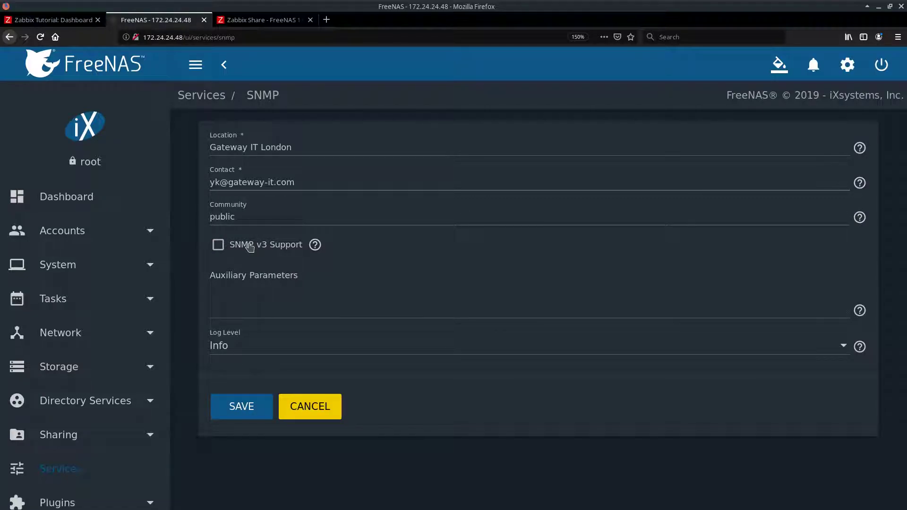
mouse_move(301, 353)
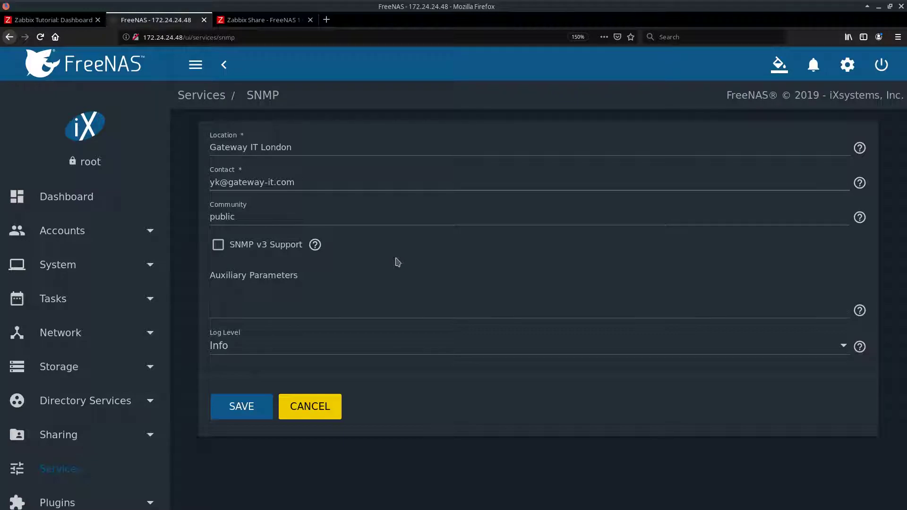
mouse_move(196, 206)
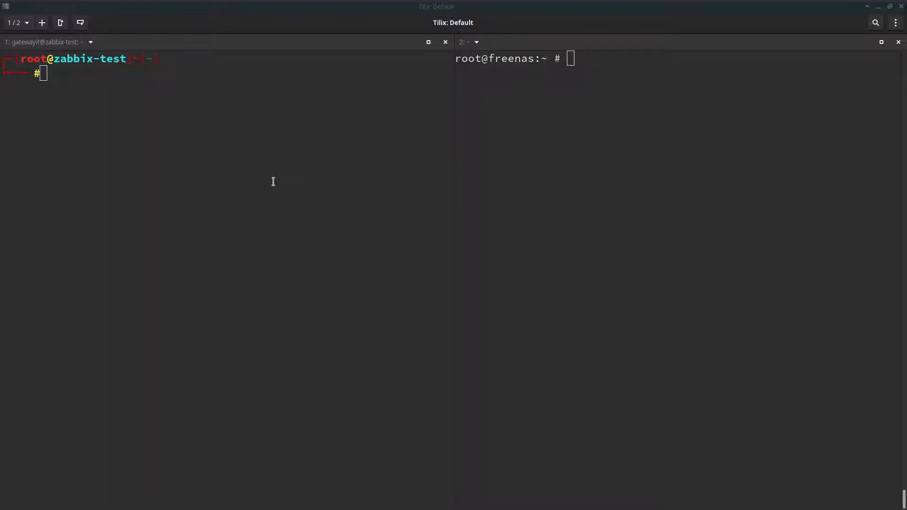
mouse_move(152, 151)
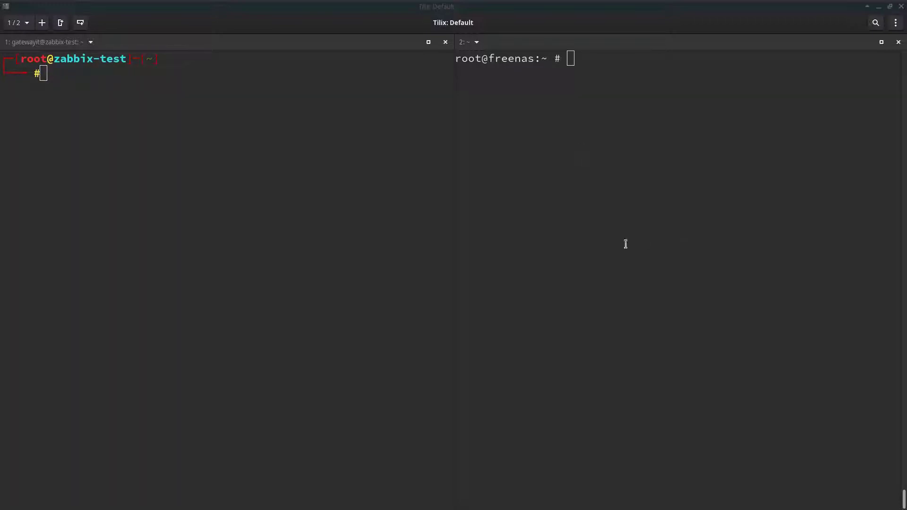
mouse_move(222, 192)
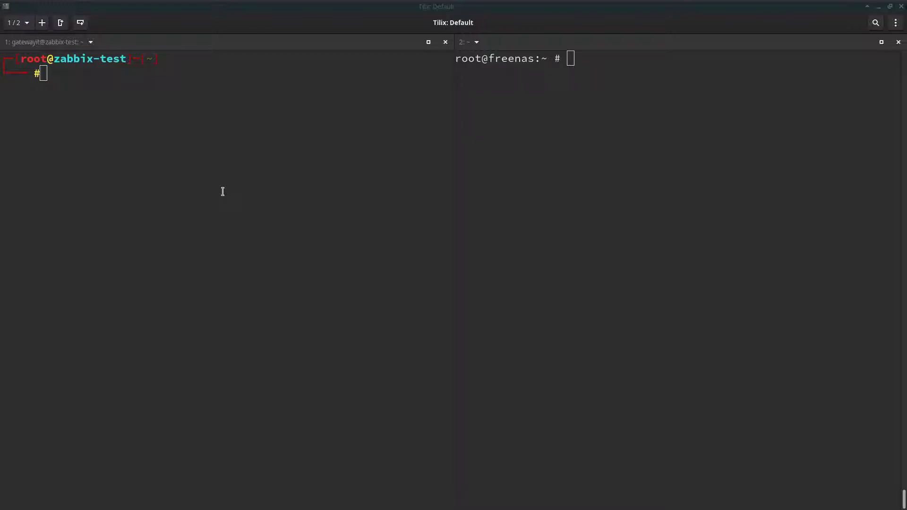
Install snmp on zabbix-test and try snmp-mibs-downloader, which has no installation candidate
type("apt-get -y install snmp")
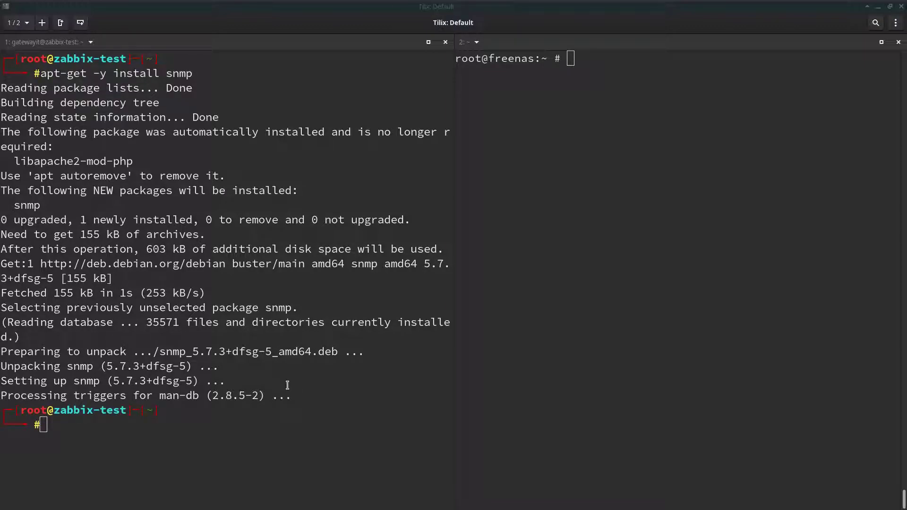
type("apt-get -y install snmp-mibs-downloader")
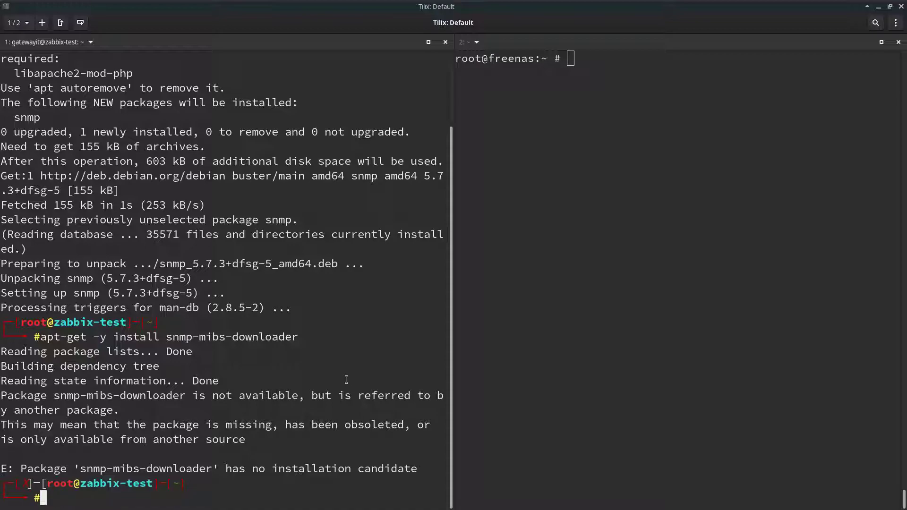
mouse_move(282, 405)
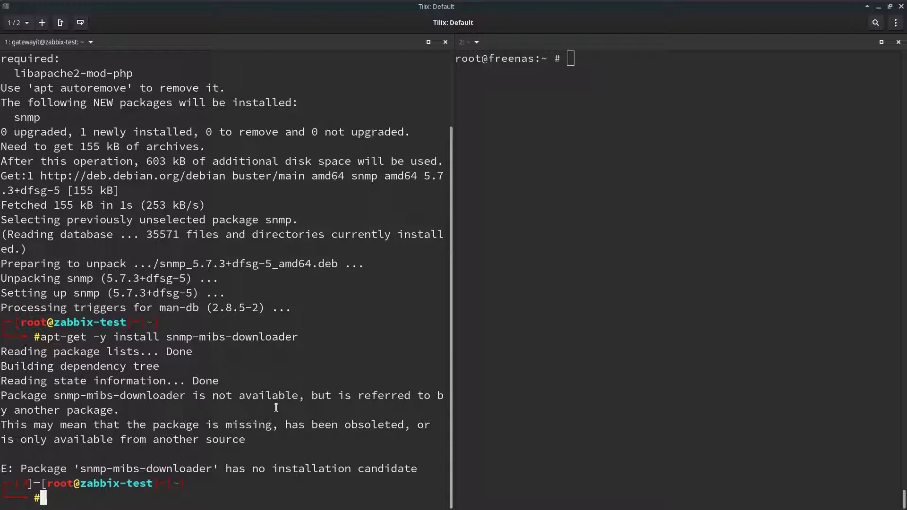
Add non-free to /etc/apt/sources.list, run apt update, and retry snmp-mibs-downloader
type("nano")
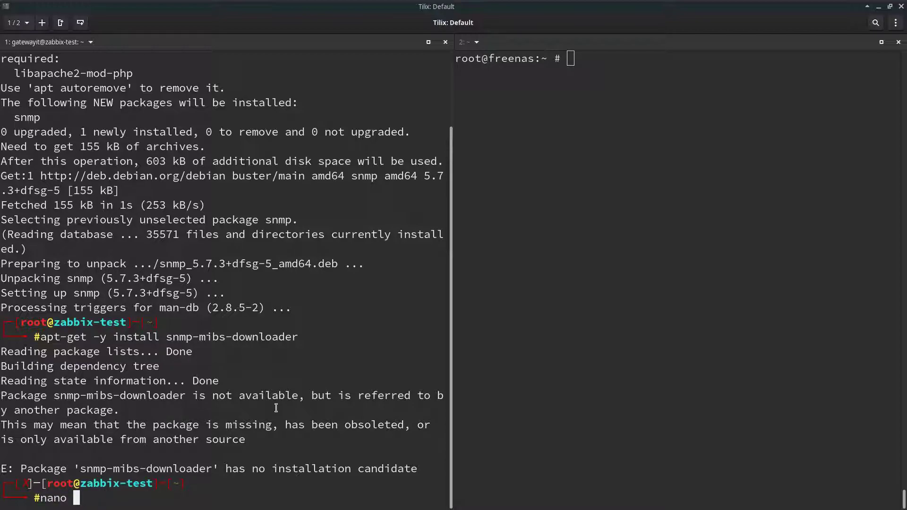
type("/etc/apt/")
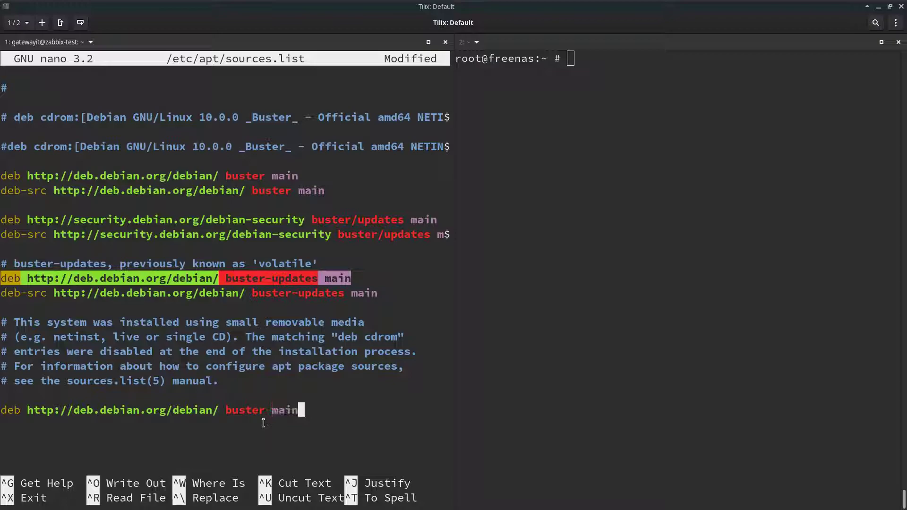
type("non-free")
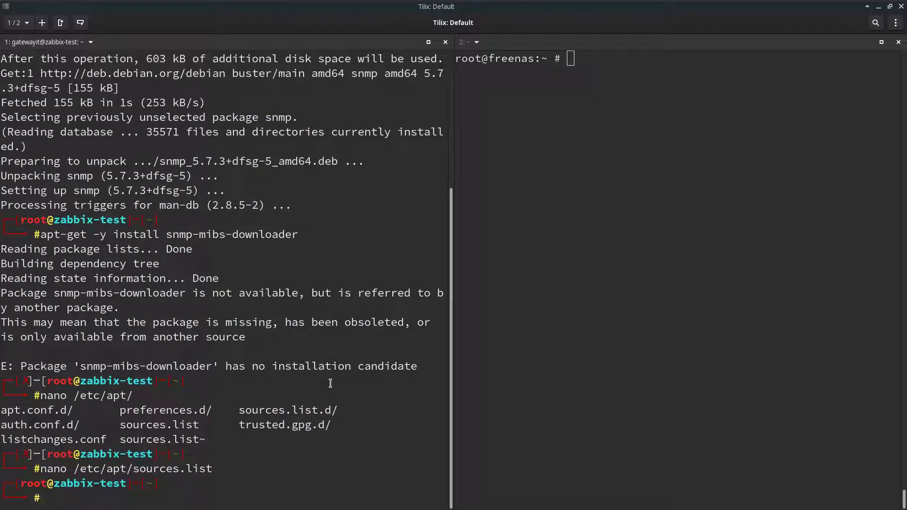
type("apt update")
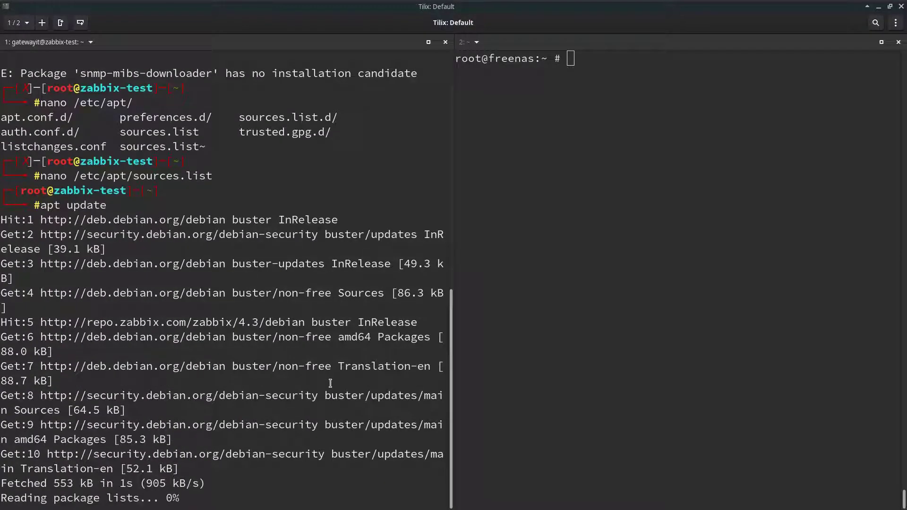
type("apt-get -y install snmp-mibs-downloader")
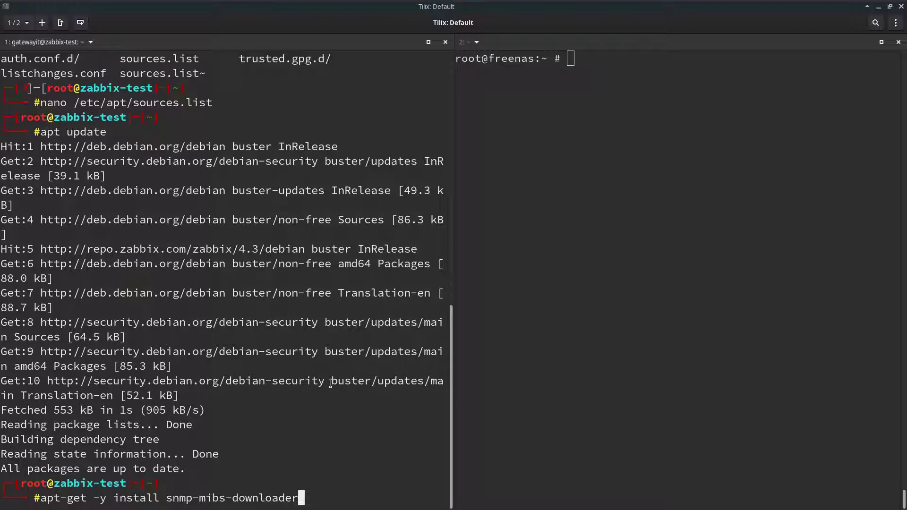
Finish installing snmp-mibs-downloader and comment out the mibs line in /etc/snmp/snmp.conf
key("Return")
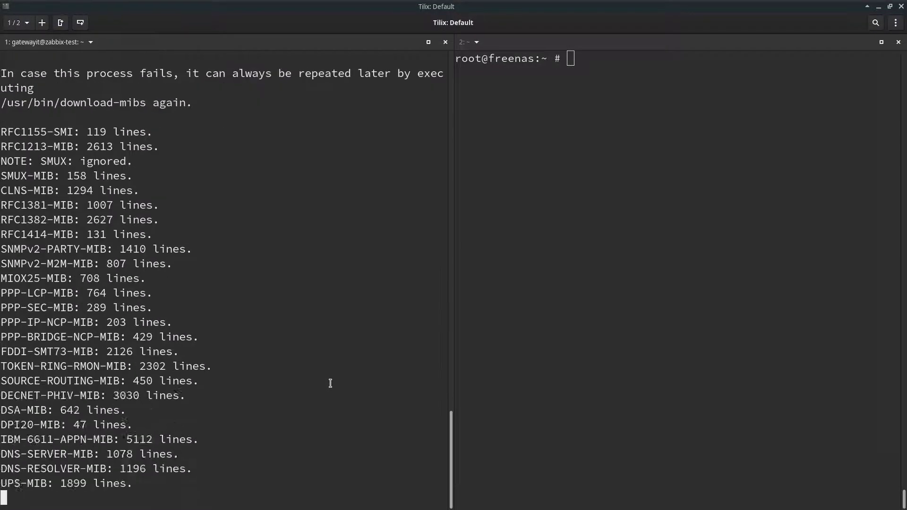
scroll("down", 3)
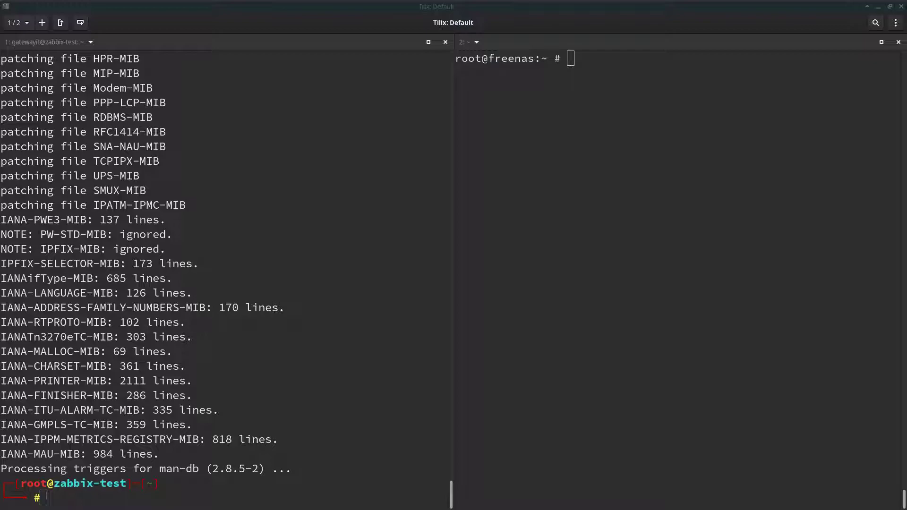
type("nano /etc/snmp/snmp.conf")
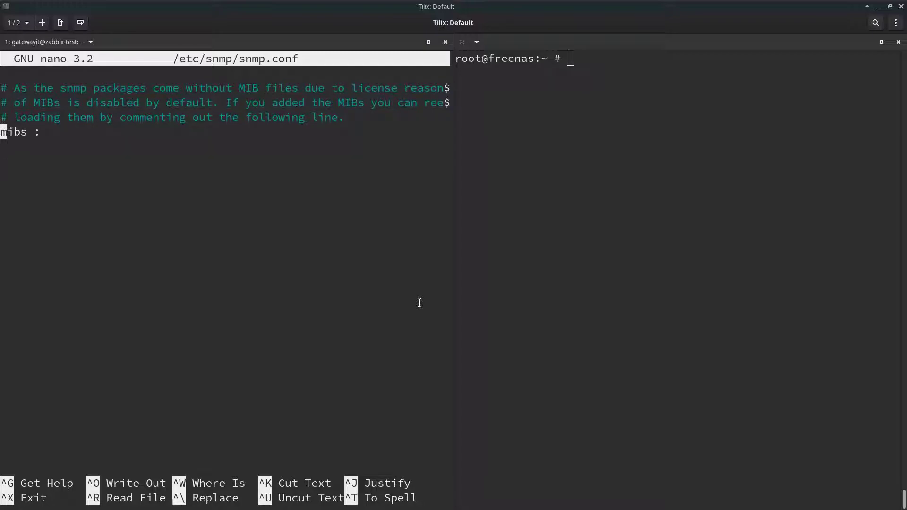
type("#")
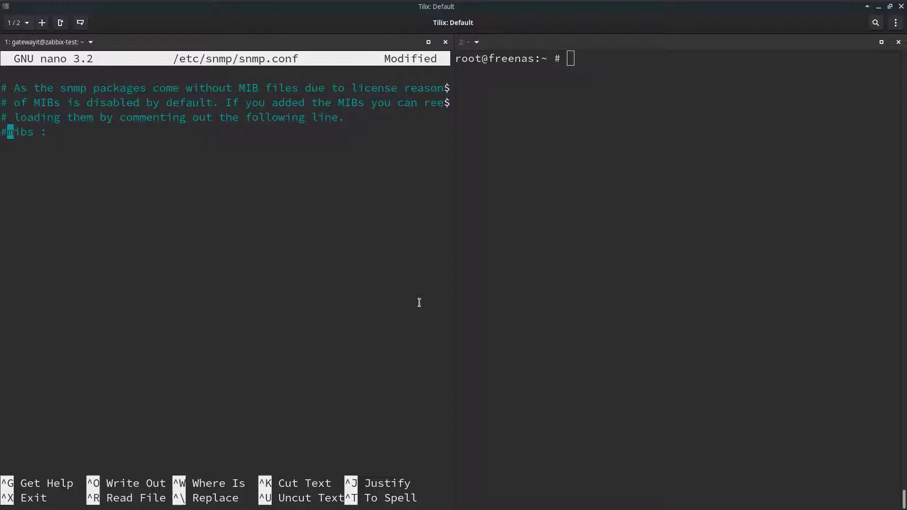
key("ctrl+x")
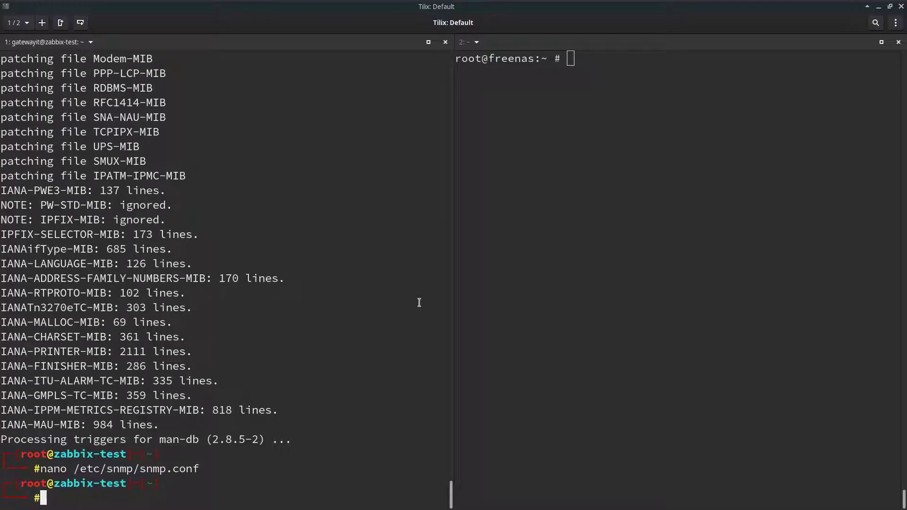
mouse_move(342, 343)
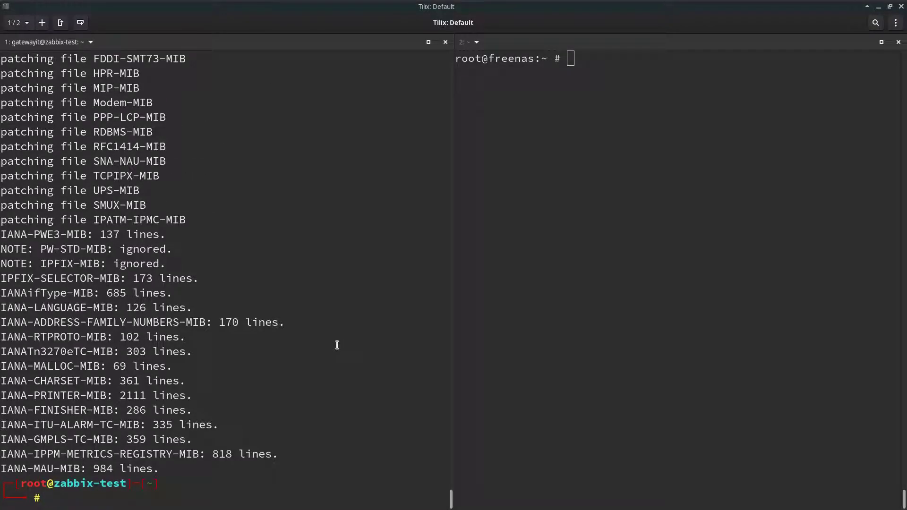
Run download-mibs, then stop an snmpwalk v1 with community public against 172.24.24.48
type("download-mibs")
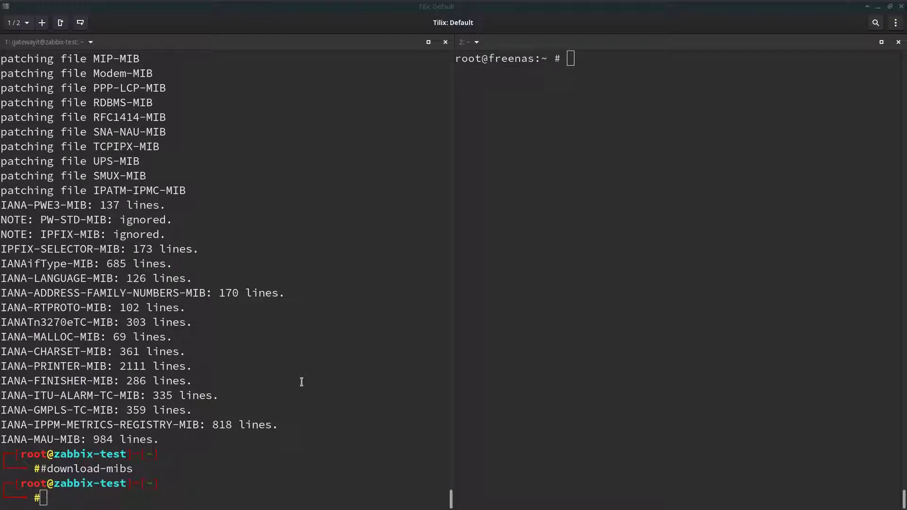
type("snmpwalk -v1 -c public 172.24.24.48")
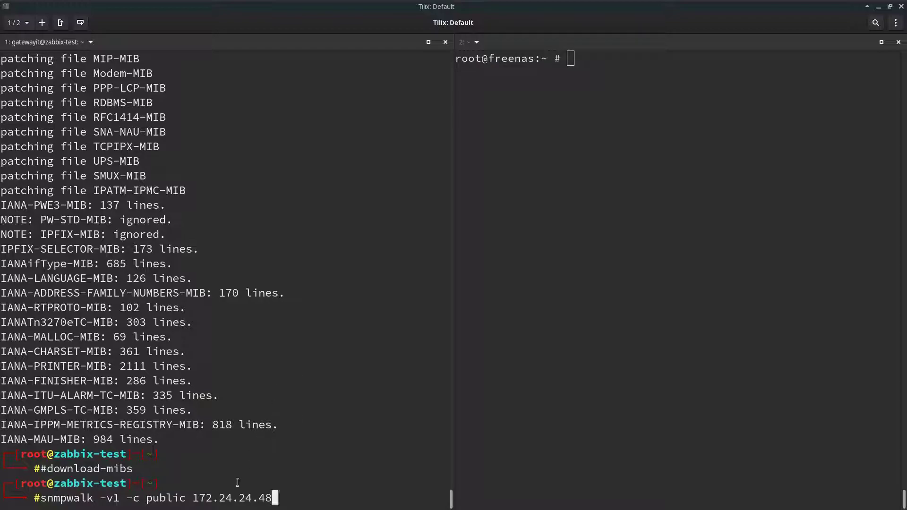
double_click(234, 497)
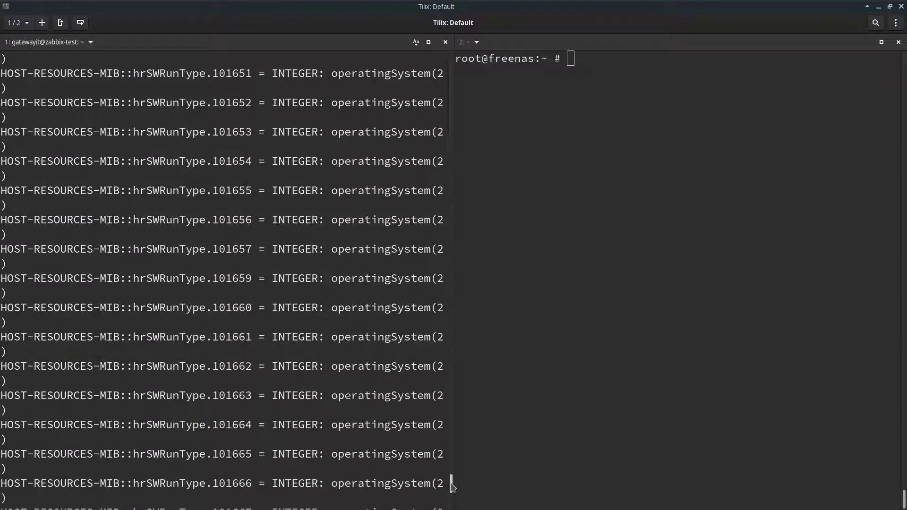
key("ctrl+c")
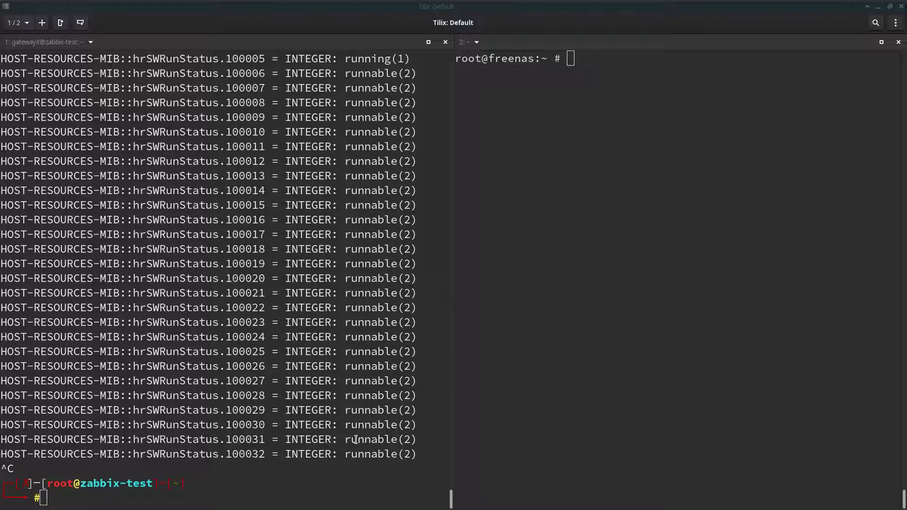
Create /root/.snmp and /root/mibs, append mibdirs +/root/mibs to snmp.conf, and cd into /root/mibs
type("mkdir -p /root/.snmp/")
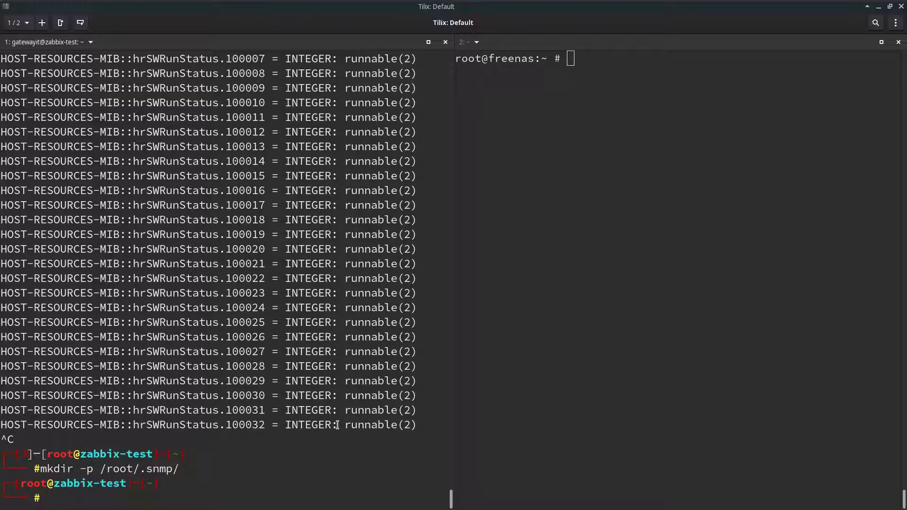
type("mkdir -p /root/mibs/")
type("echo \"mibdirs +/root/mibs\" >> /root/.snmp/snmp.conf")
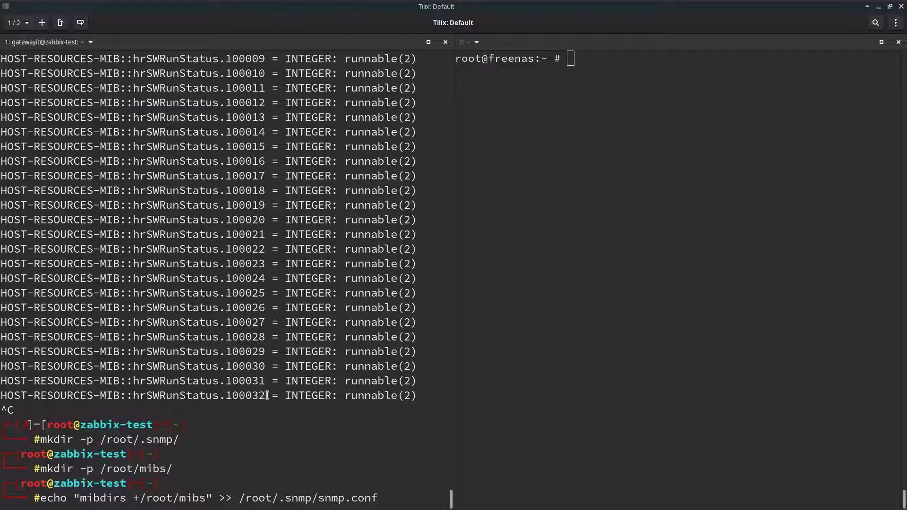
key("Return")
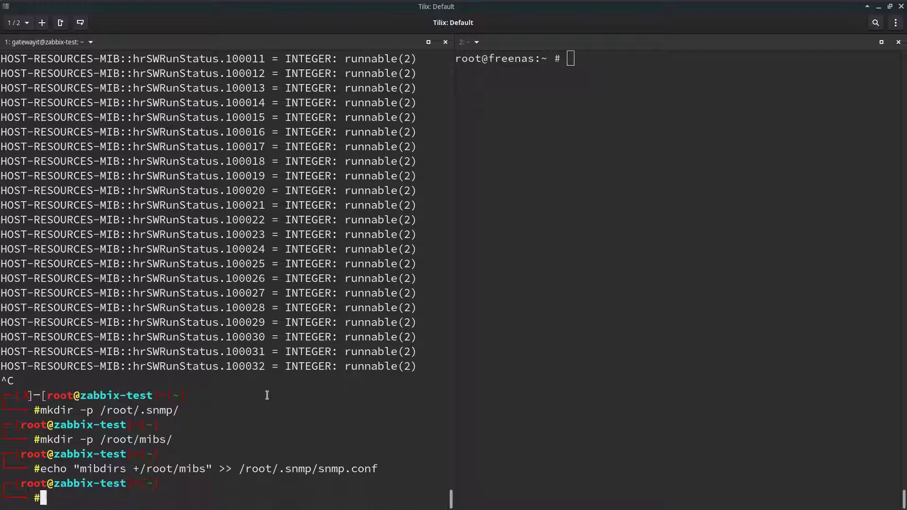
type("cd /root/mibs")
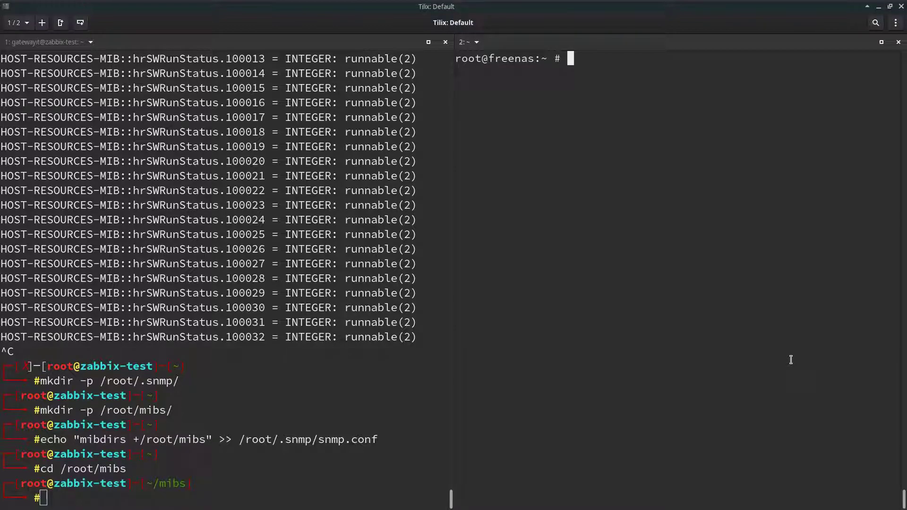
Display FREENAS-MIB.txt from /usr/local/share/snmp/mibs on freenas and open FREENAS-MIB.txt in nano on zabbix-test
type("cd /usr/local/share/snmp/mibs/")
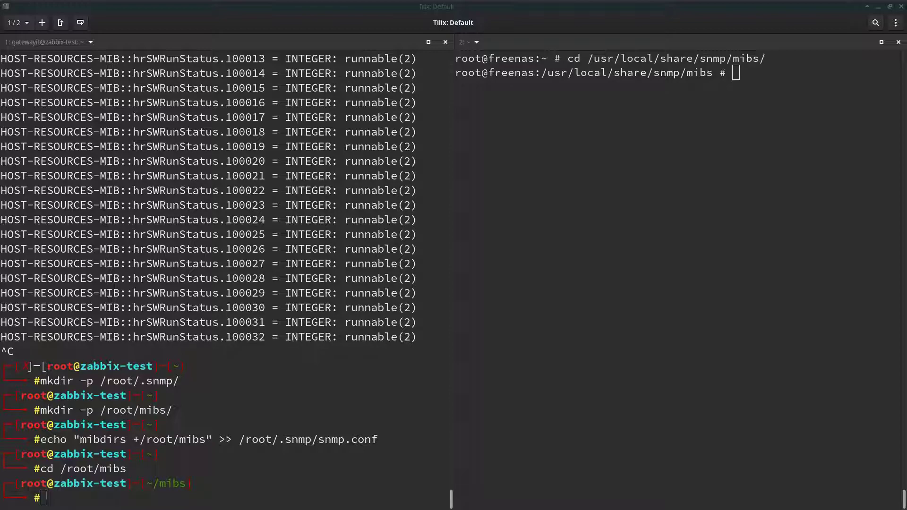
type("cat FREENAS-MIB.txt")
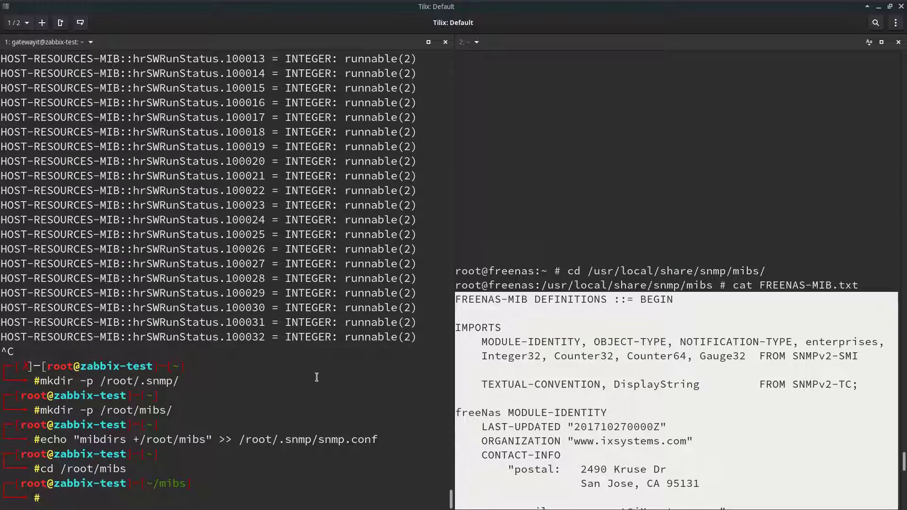
type("naon FREENAS-M")
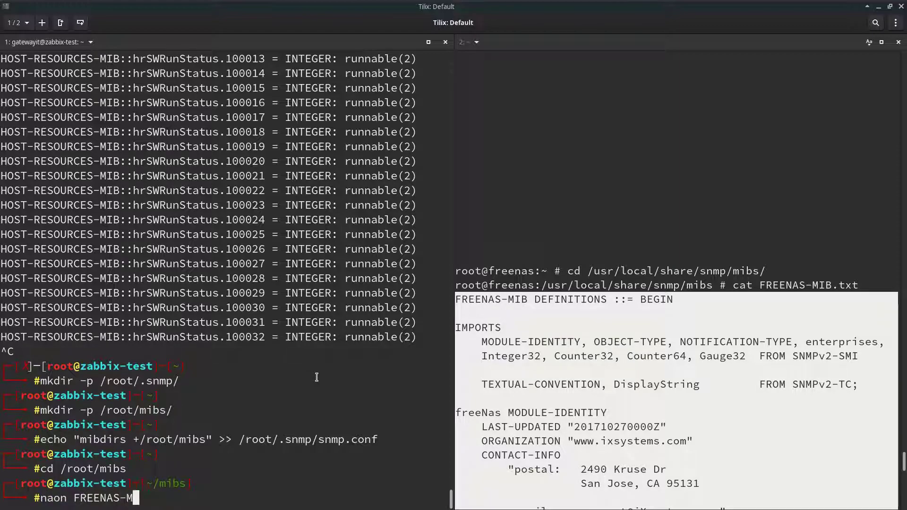
type("IB.txt")
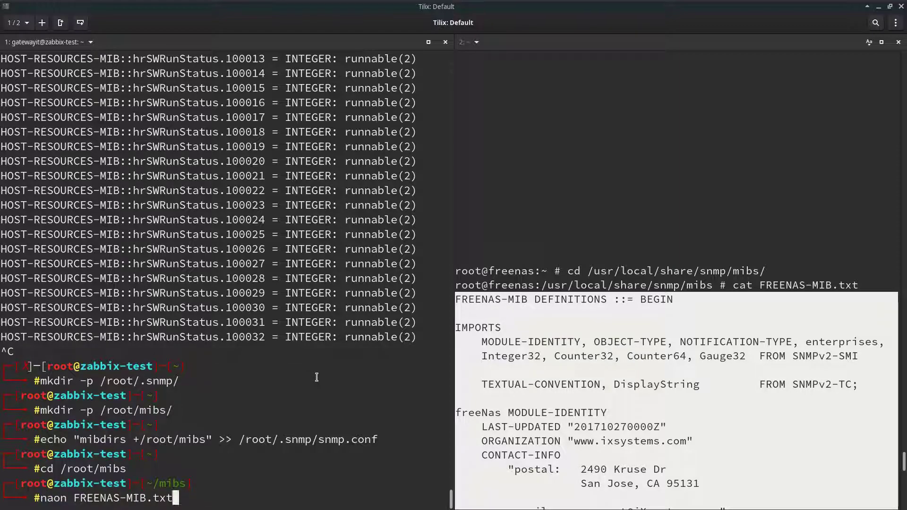
type("nano")
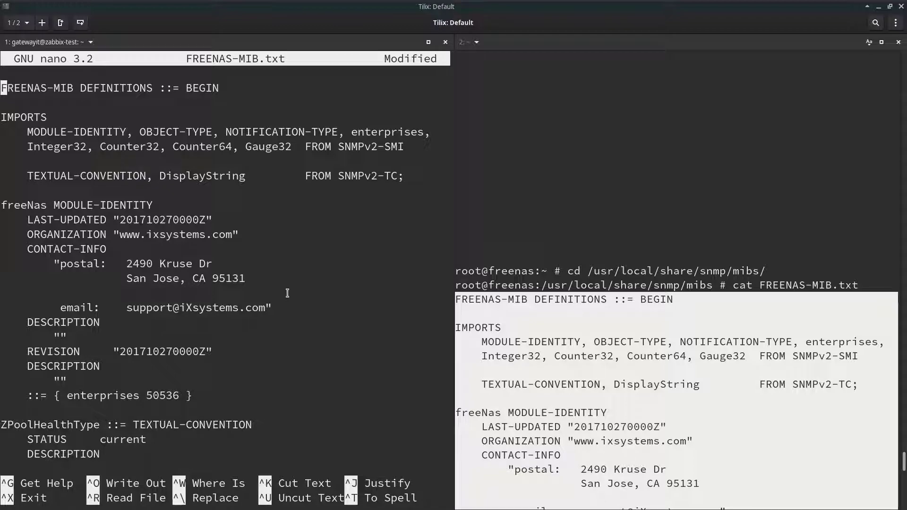
Save FREENAS-MIB.txt in nano and run systemctl restart zabbix-server
key("ctrl+o")
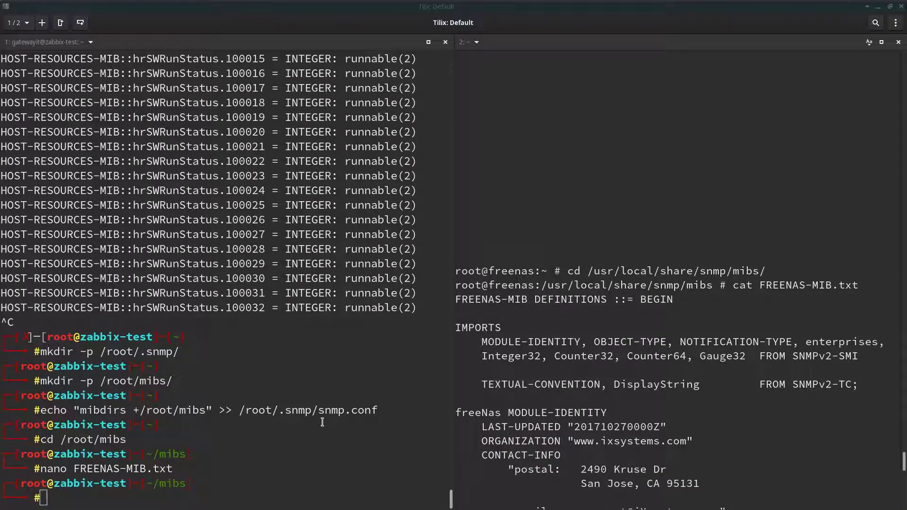
type("systemctl restart zabbix-server")
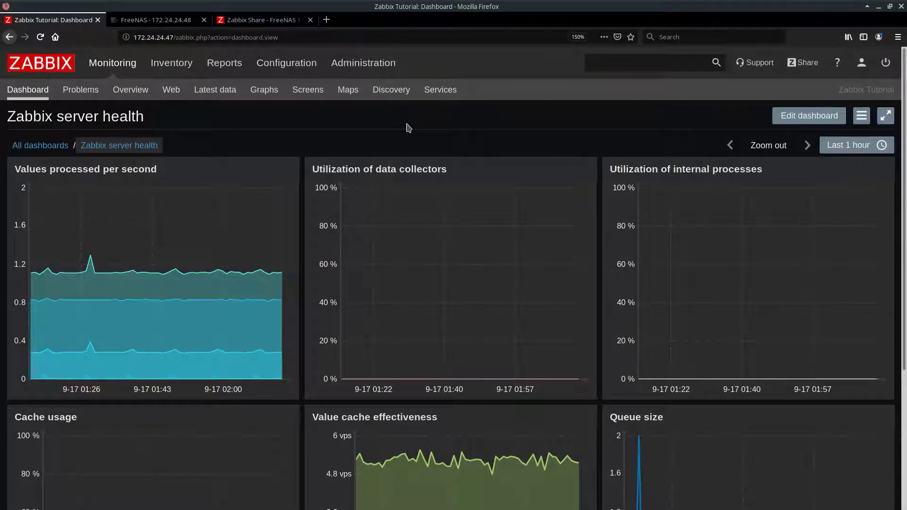
mouse_move(401, 132)
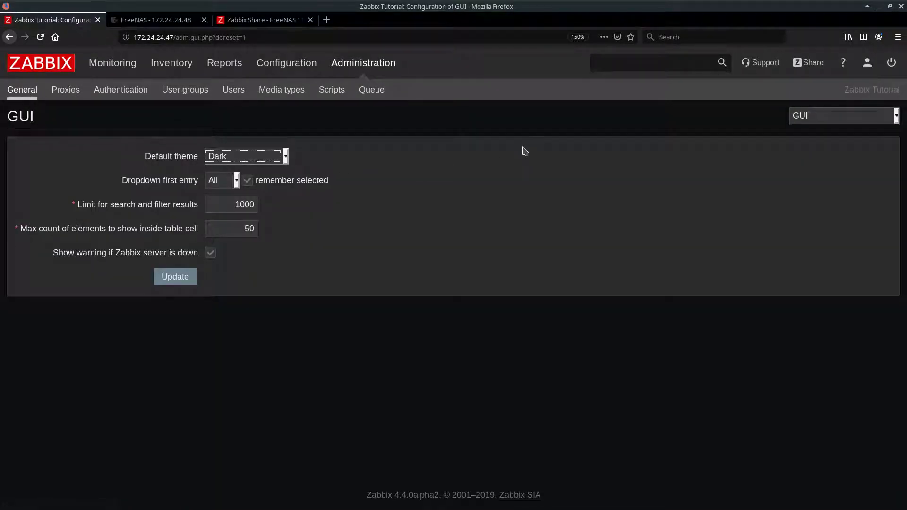
Open the Administration General Macros page and confirm {$SNMP_COMMUNITY} is public
left_click(843, 115)
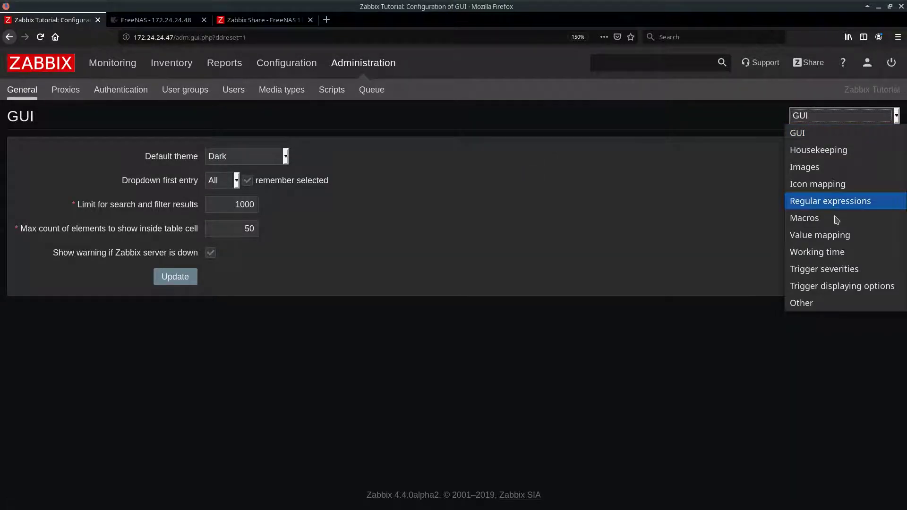
left_click(805, 218)
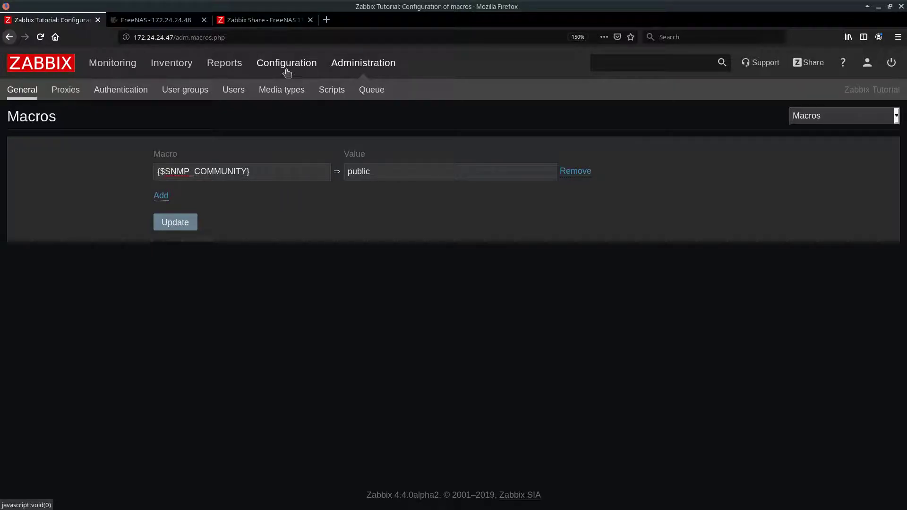
left_click(286, 63)
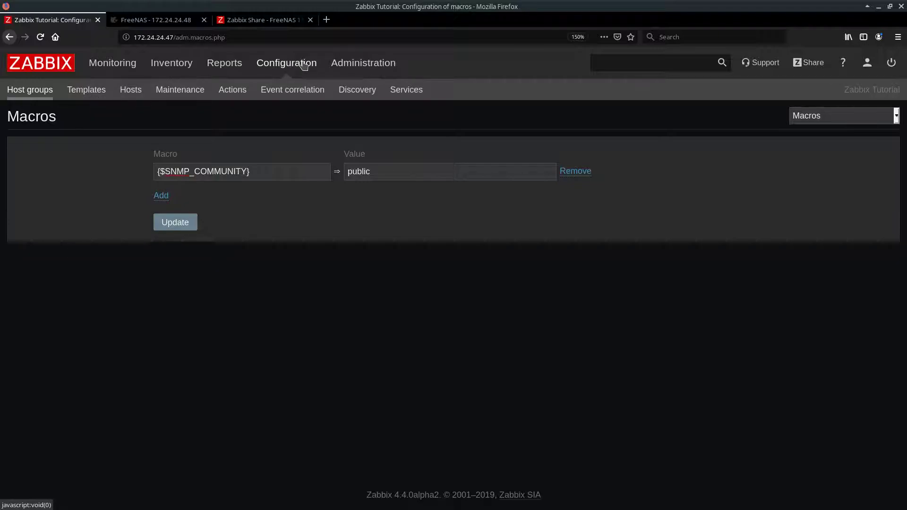
Open the Zabbix template import form, then switch to the FreeNAS 11 SNMP share page
left_click(86, 90)
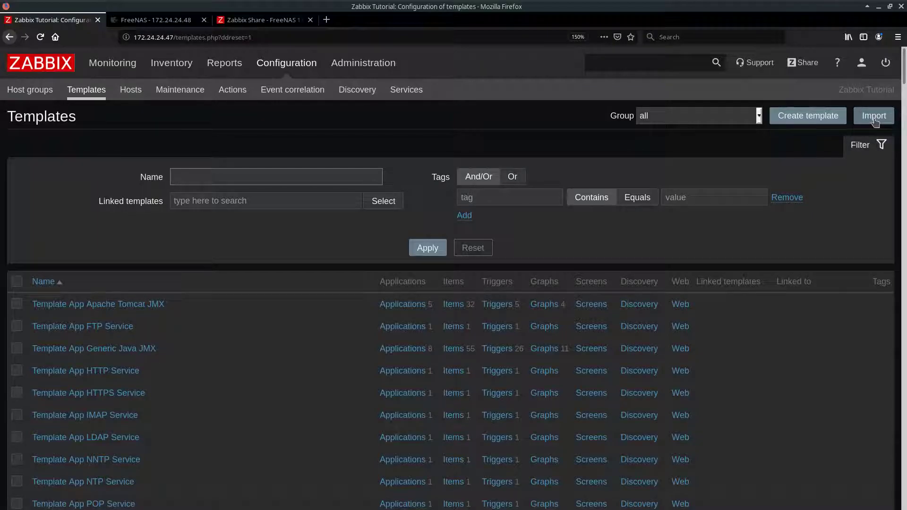
left_click(873, 115)
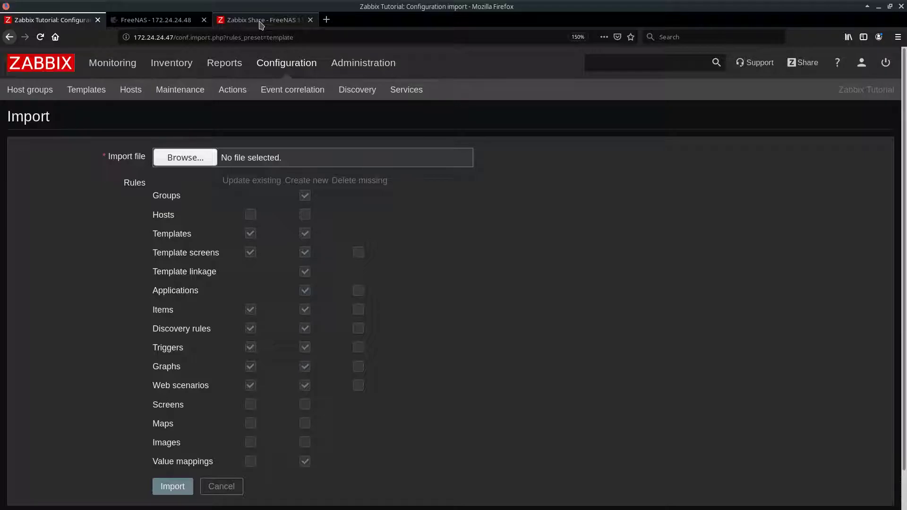
left_click(263, 19)
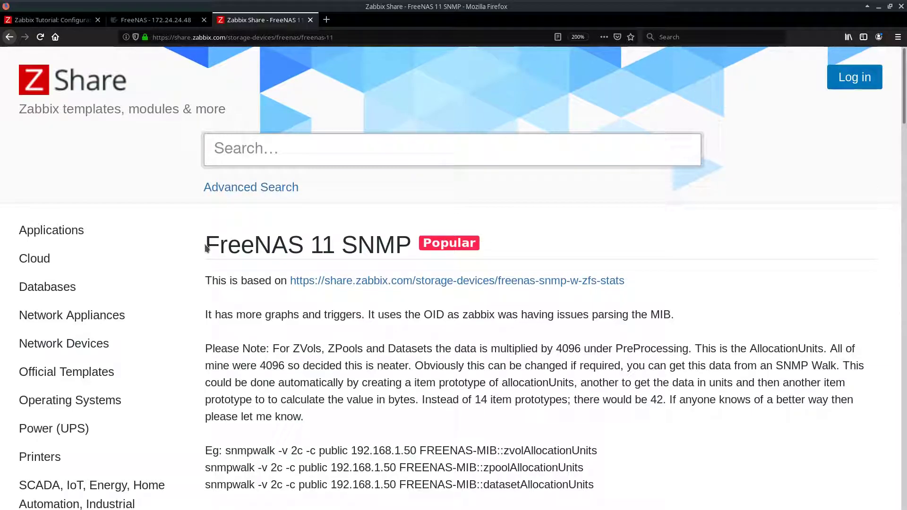
mouse_move(205, 240)
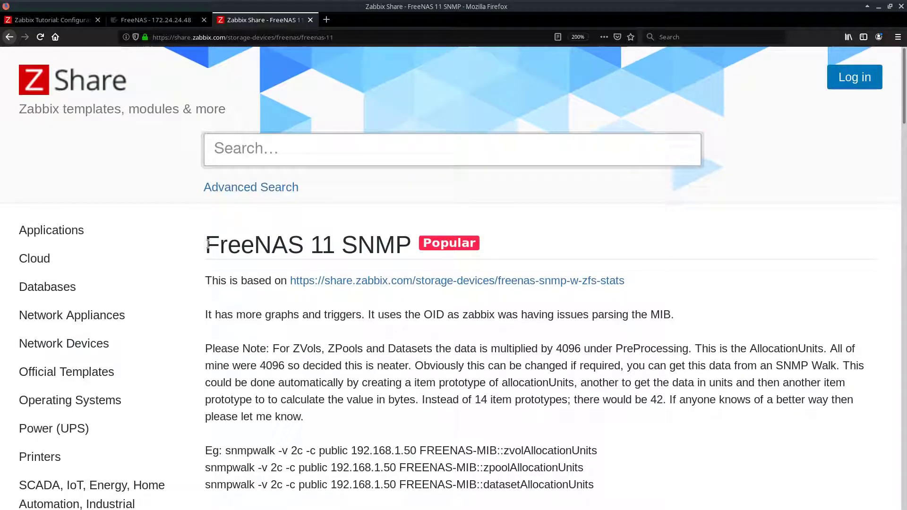
Download the SNMP Interfaces, SNMP Processors and SNMP Generic templates from Zabbix Share
scroll("down", 3)
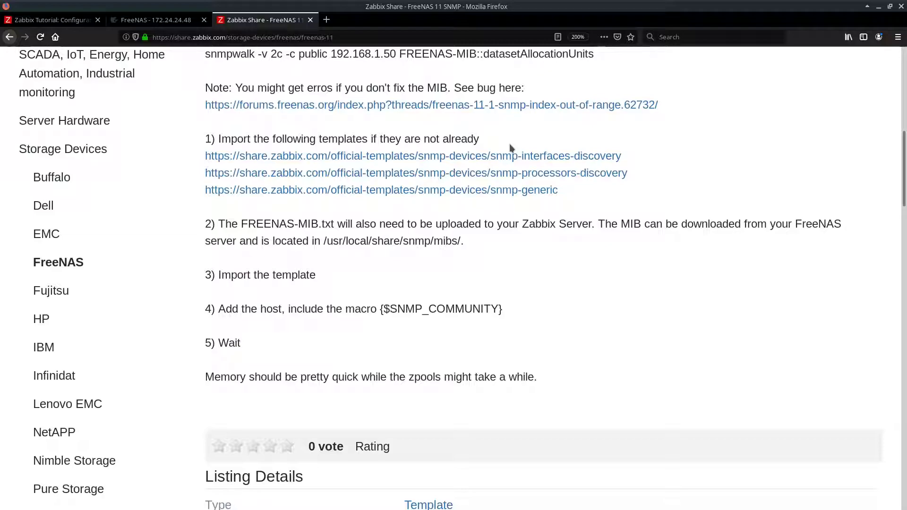
mouse_move(508, 163)
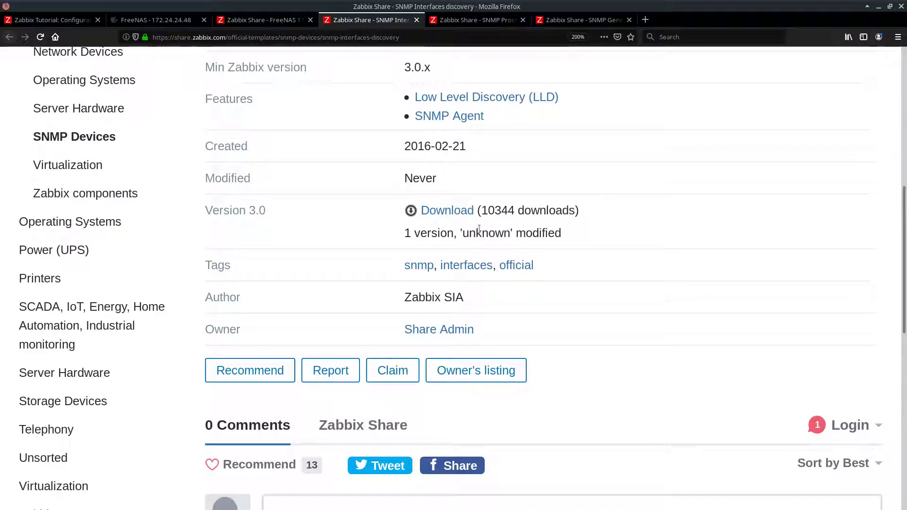
left_click(447, 210)
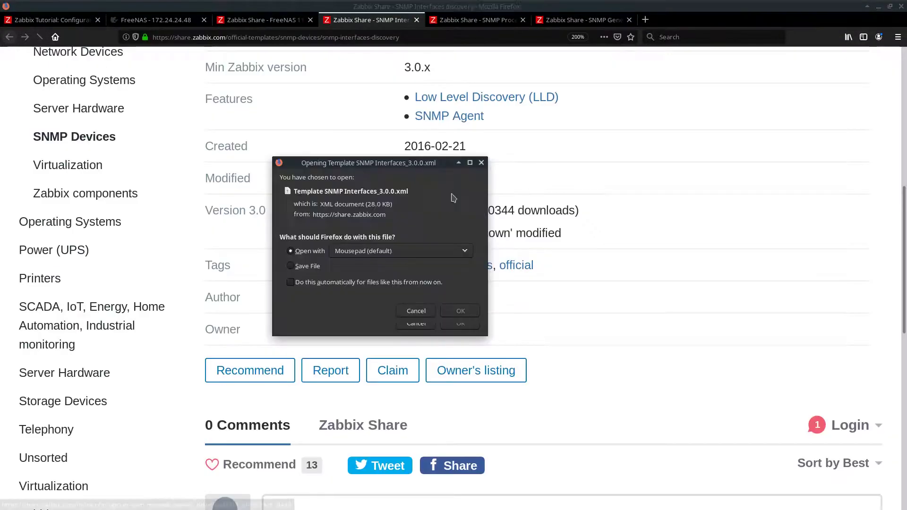
left_click(290, 265)
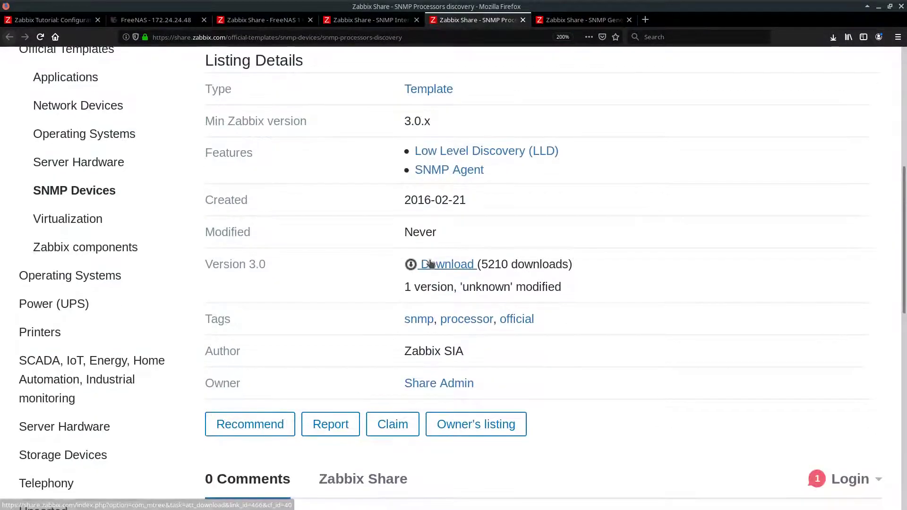
left_click(449, 263)
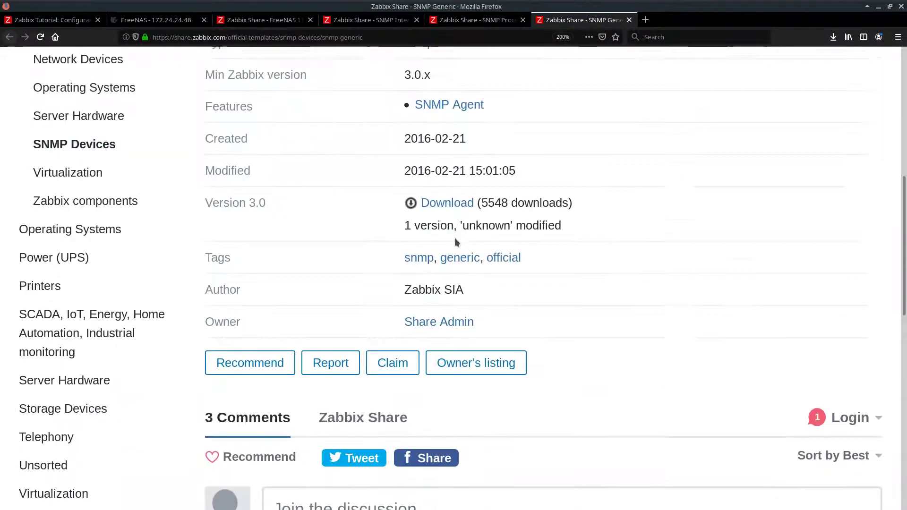
left_click(447, 202)
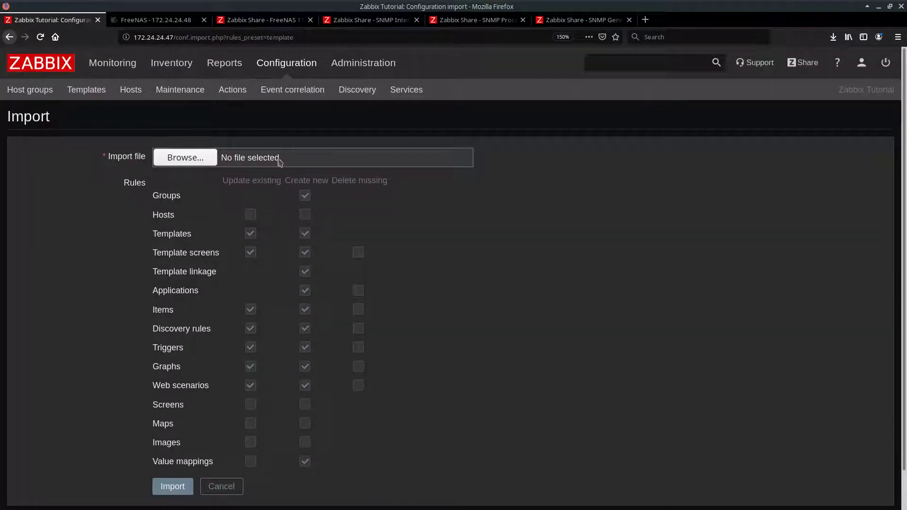
mouse_move(384, 221)
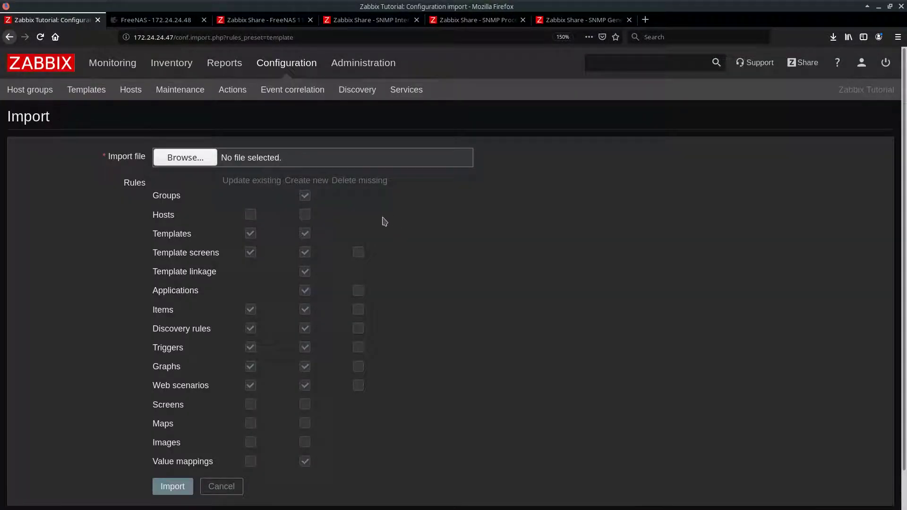
Import the SNMP Generic template file from Downloads with Create new rules enabled
left_click(185, 158)
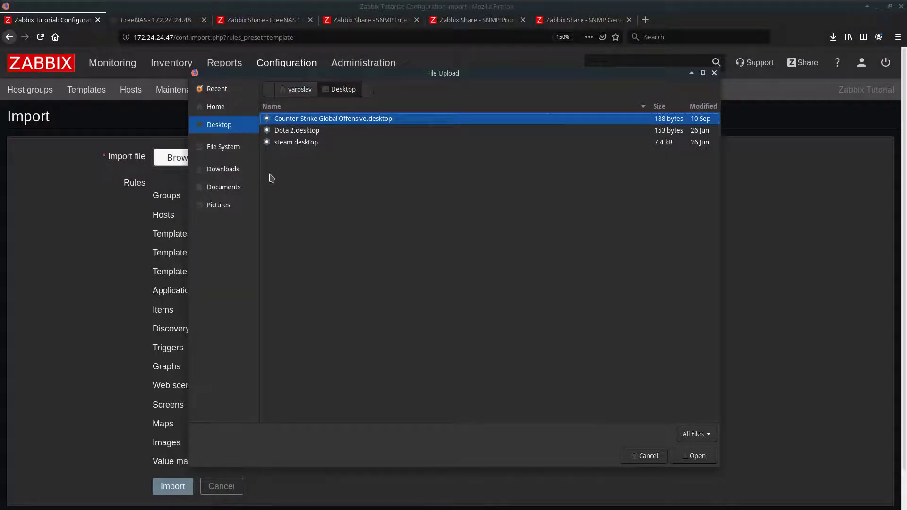
left_click(223, 168)
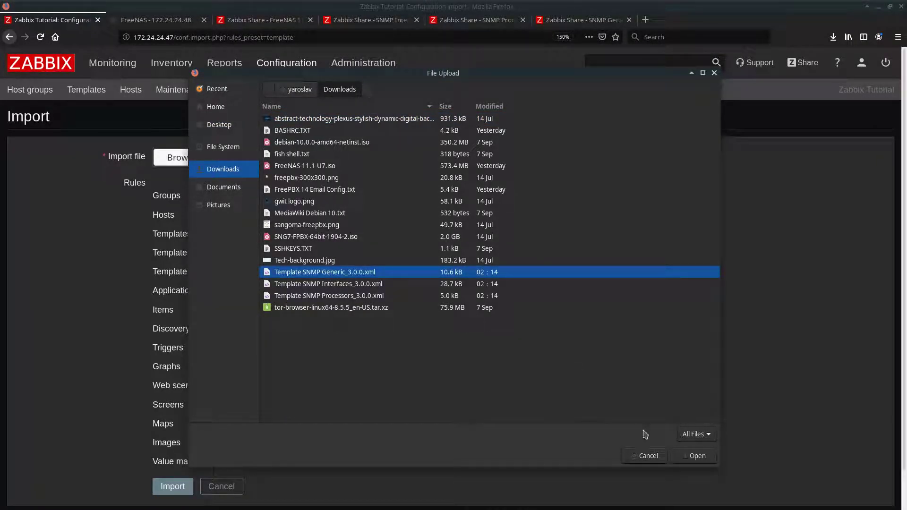
left_click(698, 456)
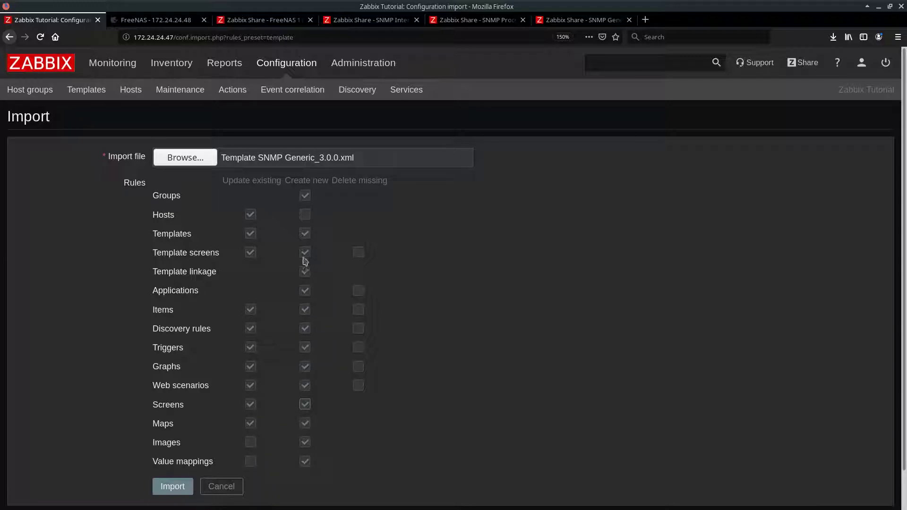
left_click(304, 214)
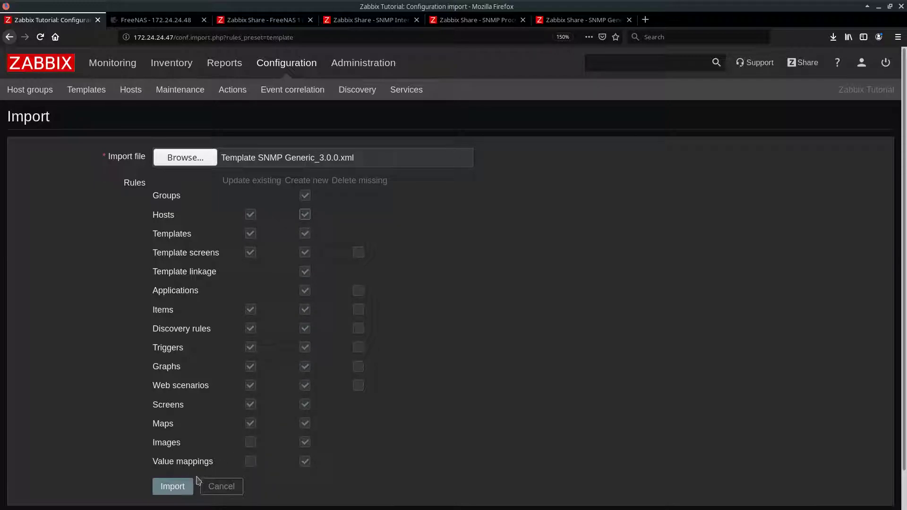
left_click(173, 487)
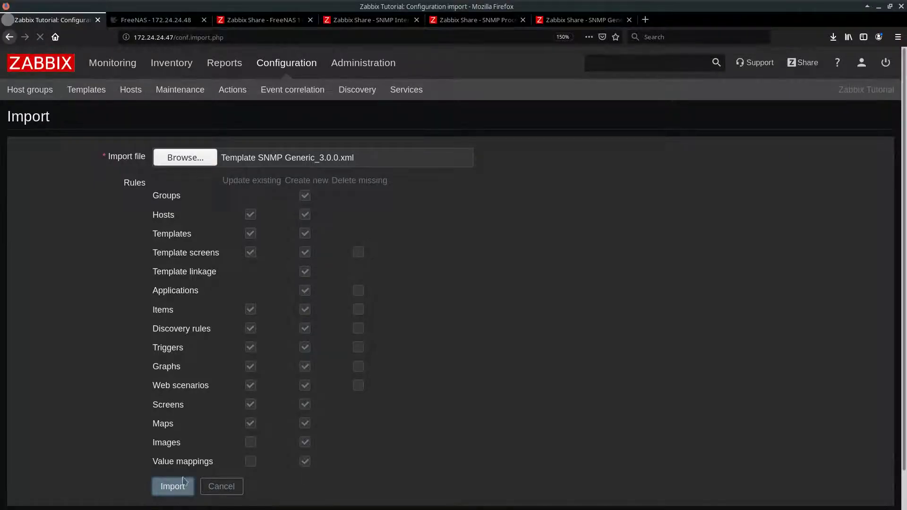
Import the SNMP Interfaces and SNMP Processors template files
left_click(185, 158)
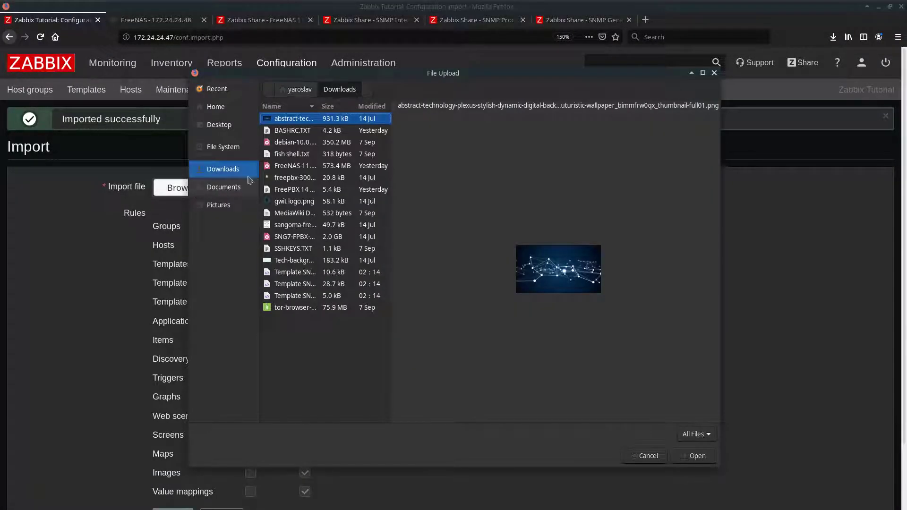
left_click(328, 284)
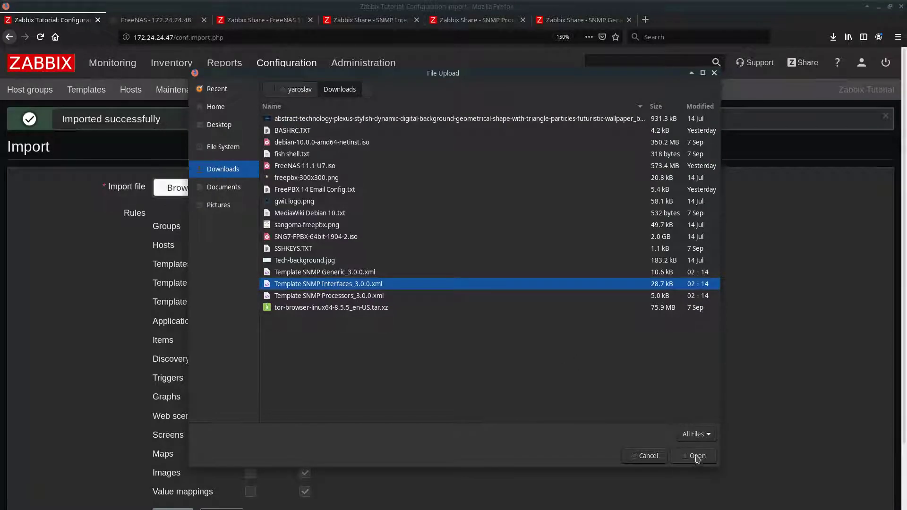
left_click(696, 456)
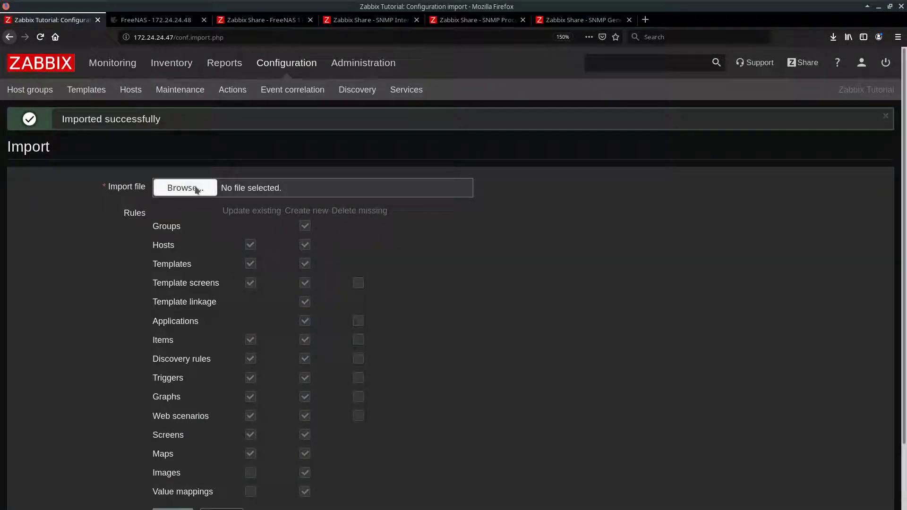
left_click(184, 188)
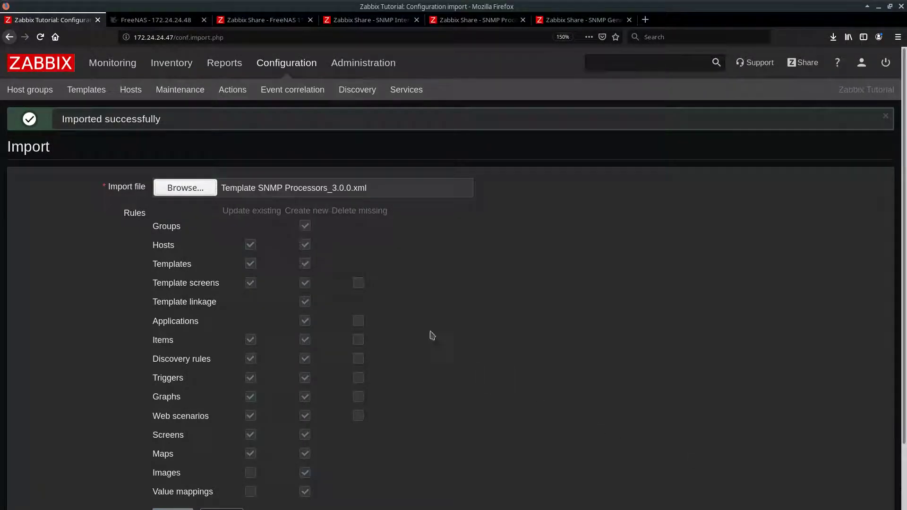
scroll("down", 3)
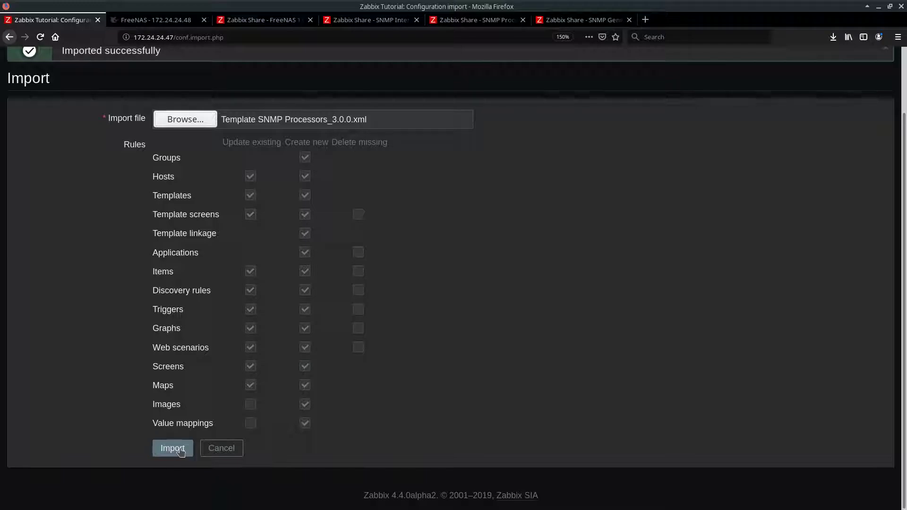
left_click(172, 448)
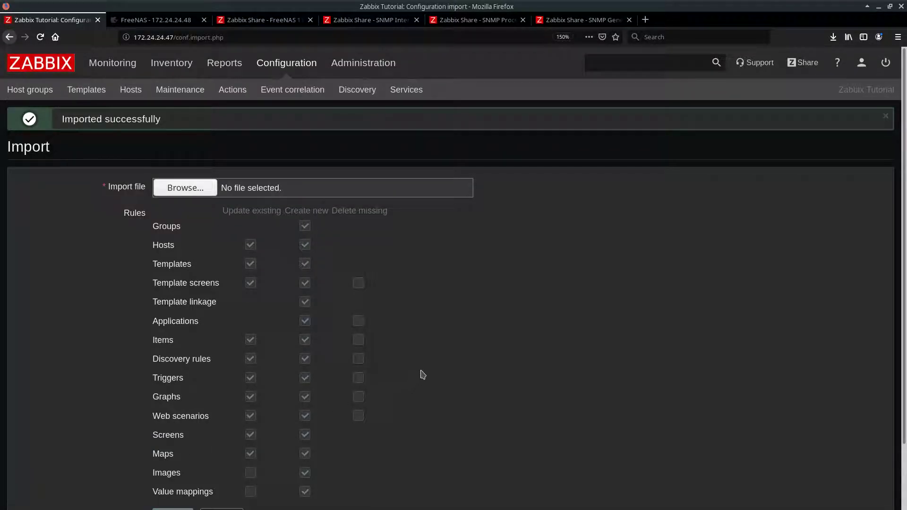
left_click(263, 20)
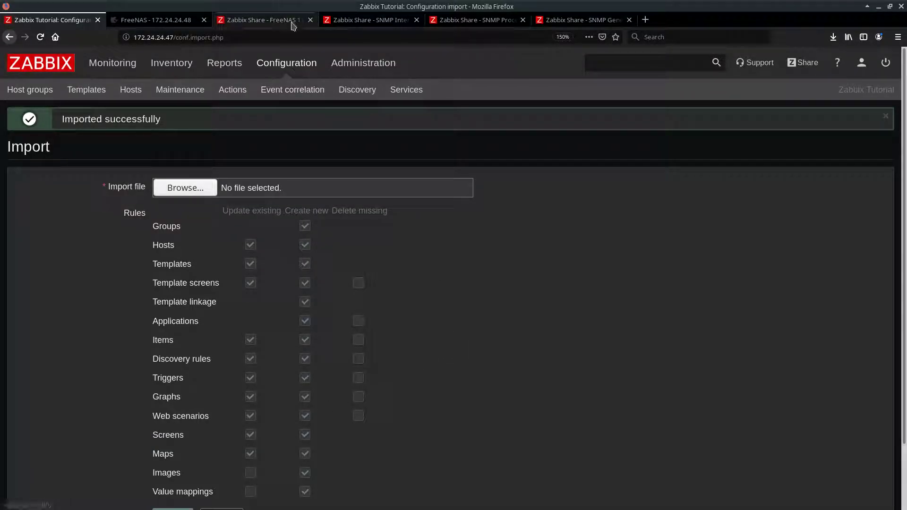
Save Template-FREENAS-11-SNMP-v3.xml from the FreeNAS 11 SNMP share page, then return to Zabbix
left_click(264, 20)
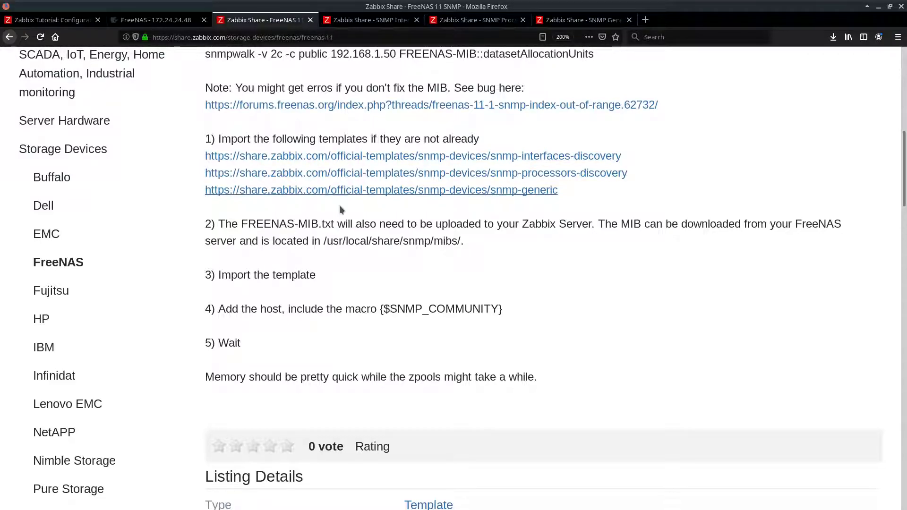
scroll("down", 3)
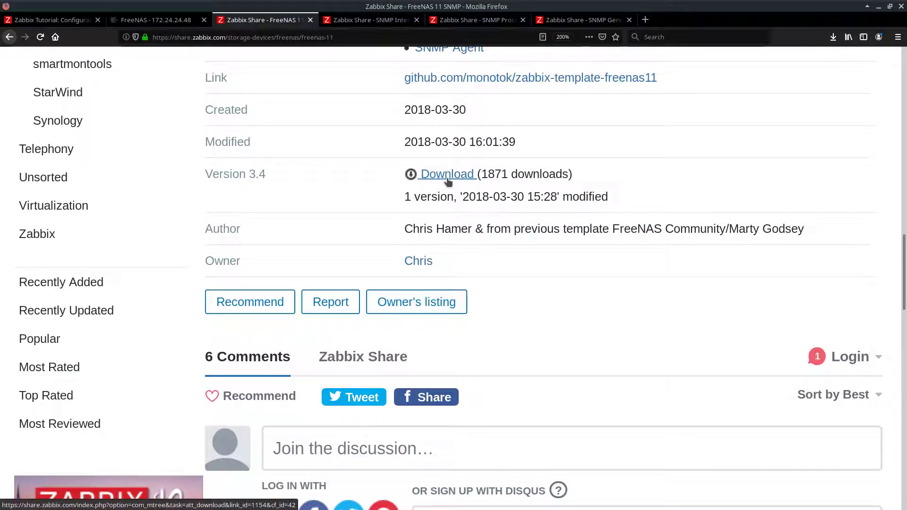
left_click(447, 174)
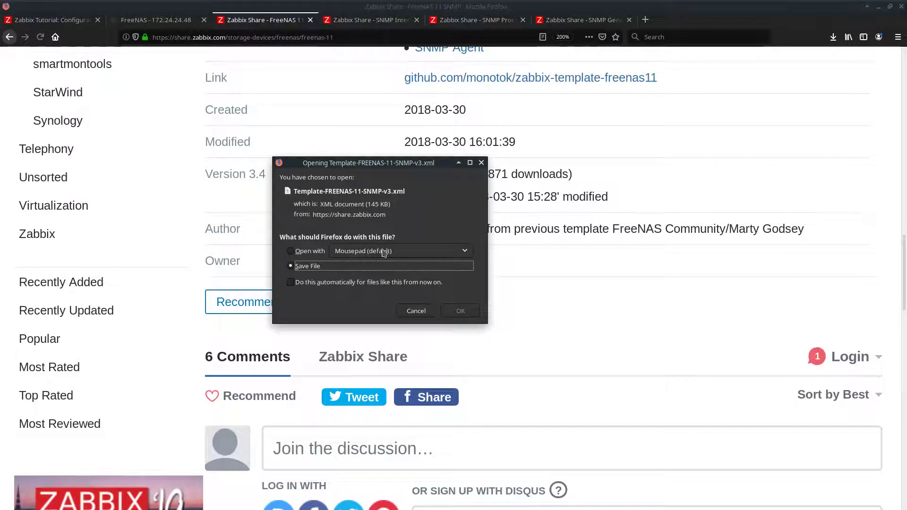
left_click(415, 311)
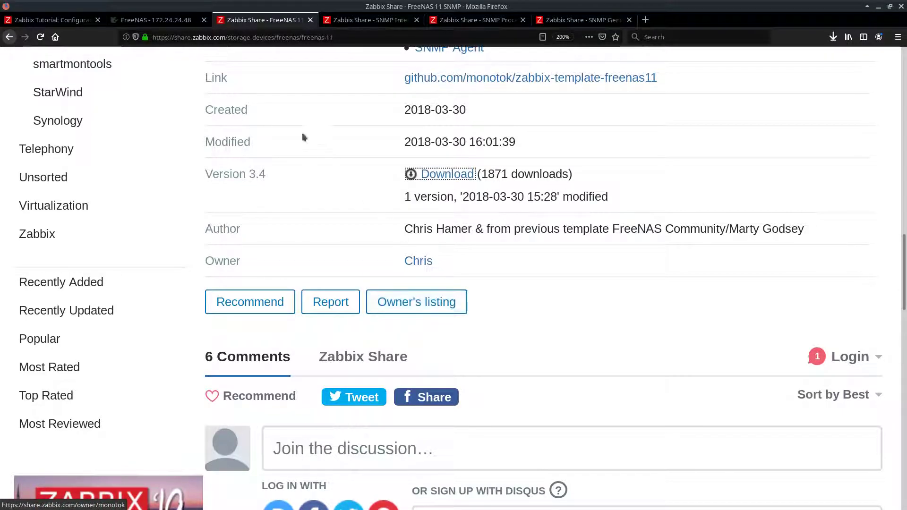
left_click(52, 20)
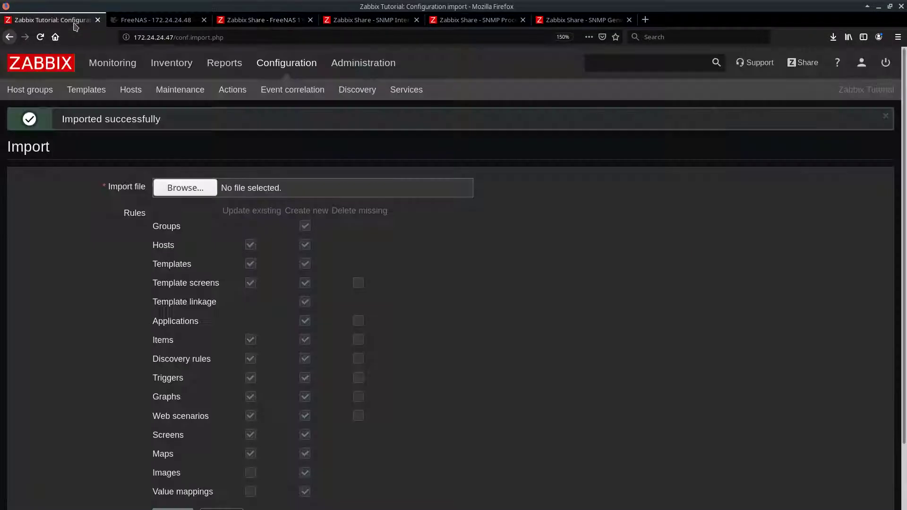
Pick Template-FREENAS-11-SNMP-v3.xml for import, then go to the Zabbix hosts list
left_click(185, 188)
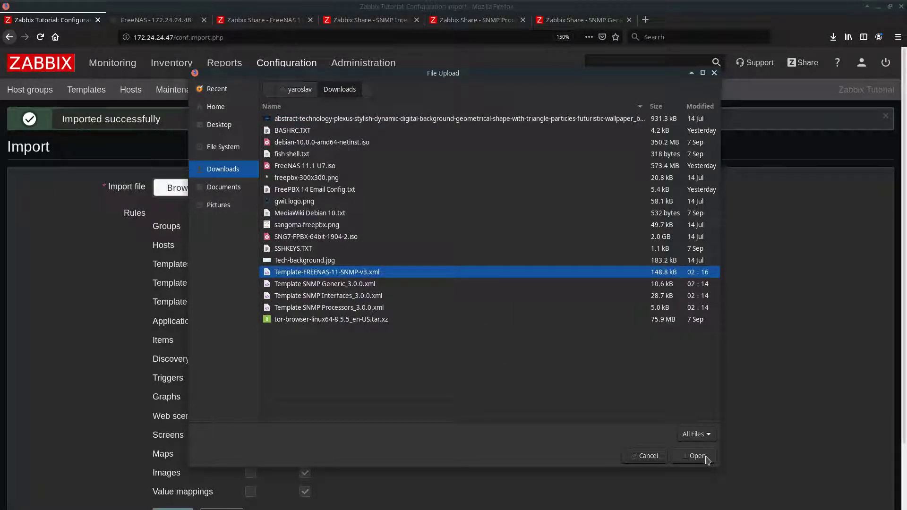
left_click(697, 456)
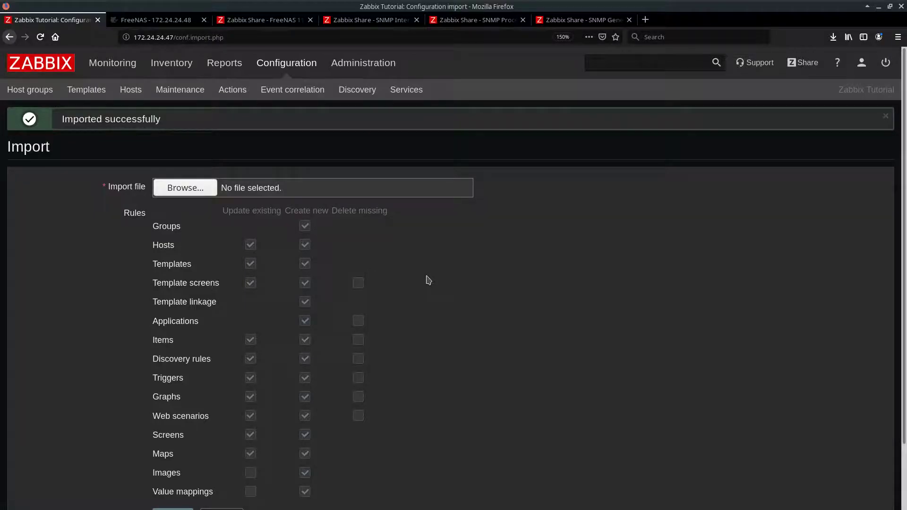
left_click(131, 90)
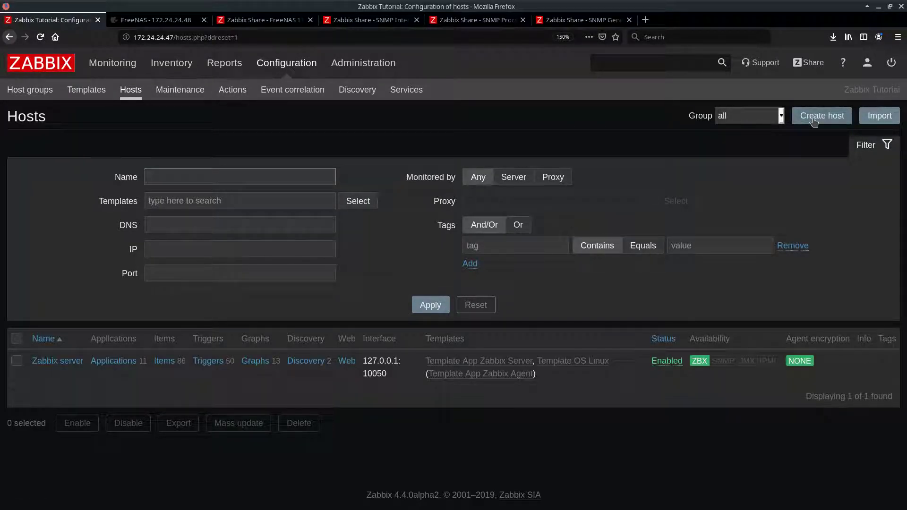
Start a new host named FreeNAS in the Linux servers group
left_click(820, 115)
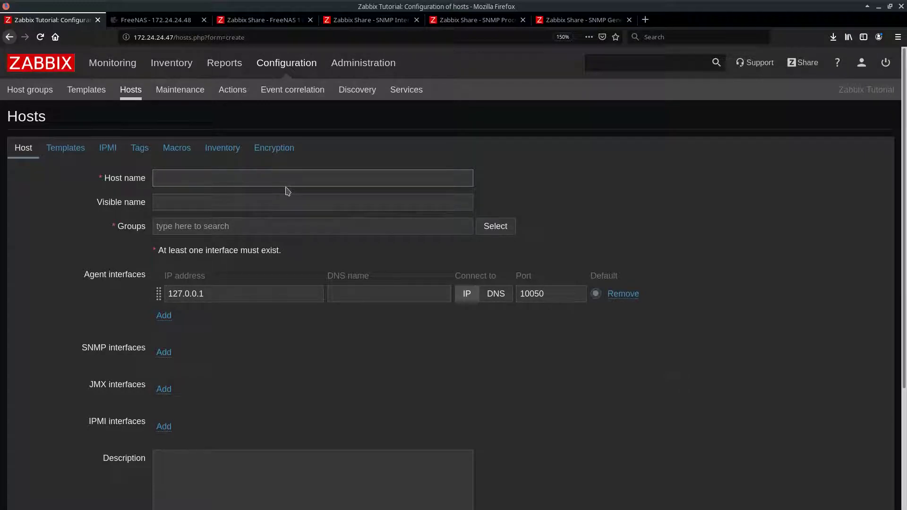
type("FreeNAS")
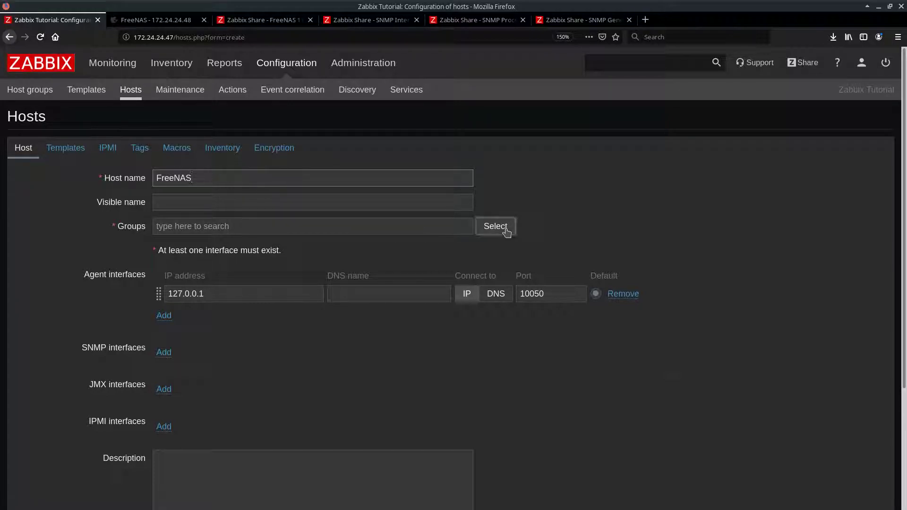
left_click(494, 227)
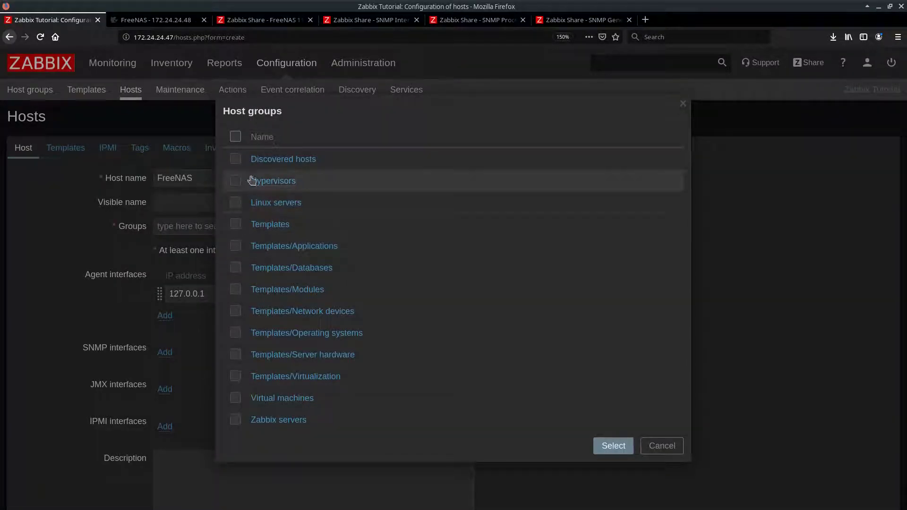
left_click(235, 202)
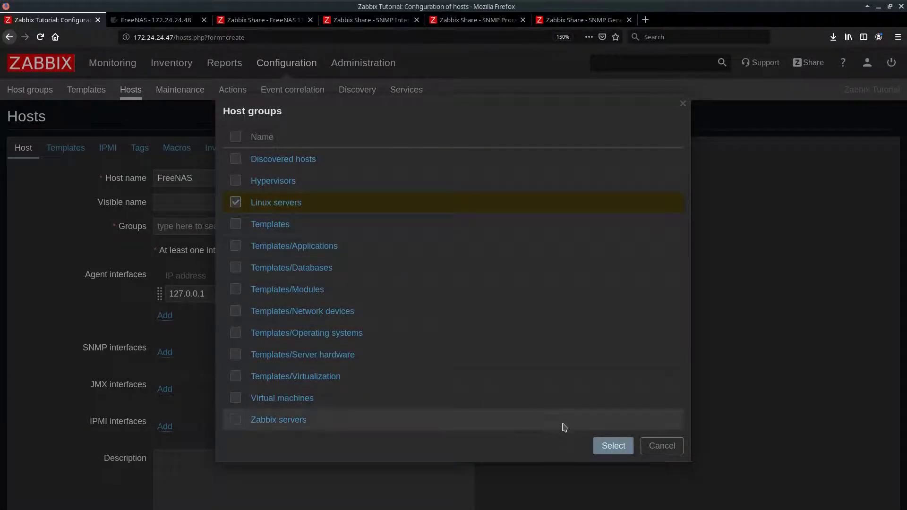
left_click(613, 446)
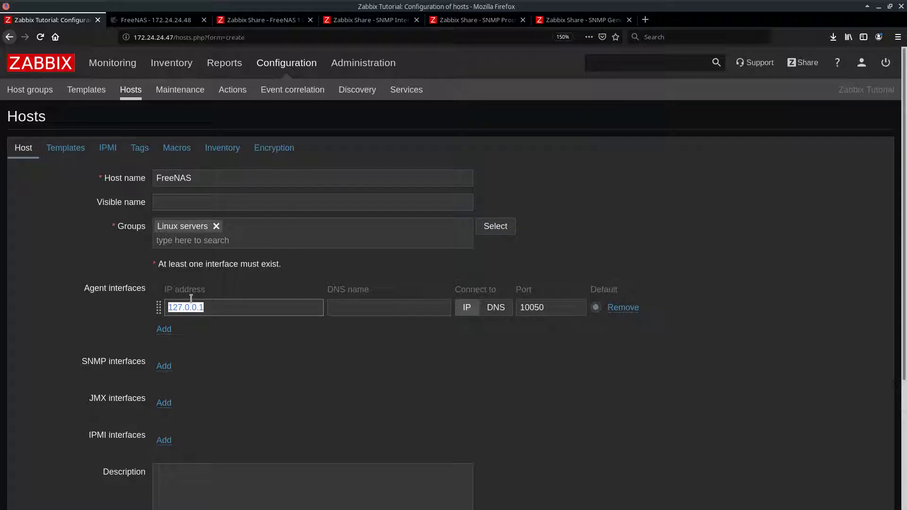
Give the host an agent interface and an SNMP interface at 172.24.24.48
type("172")
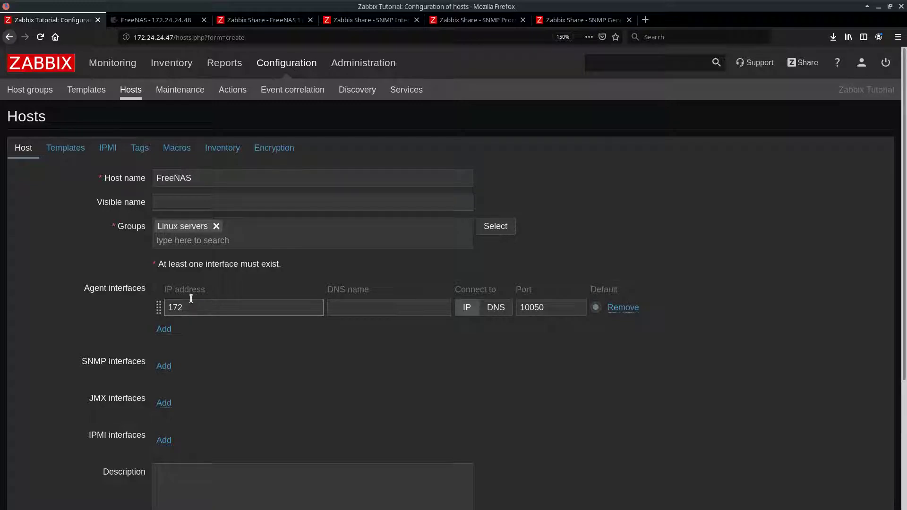
type(".24.24.48")
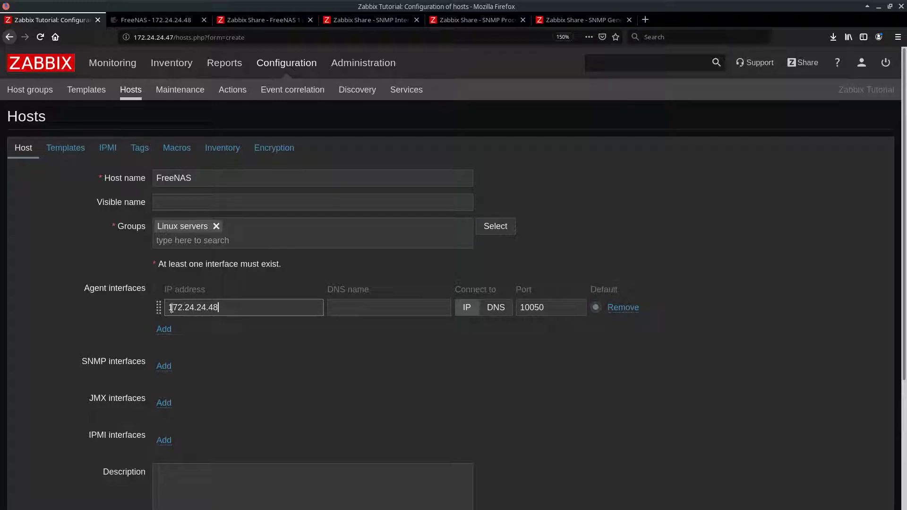
scroll("down", 3)
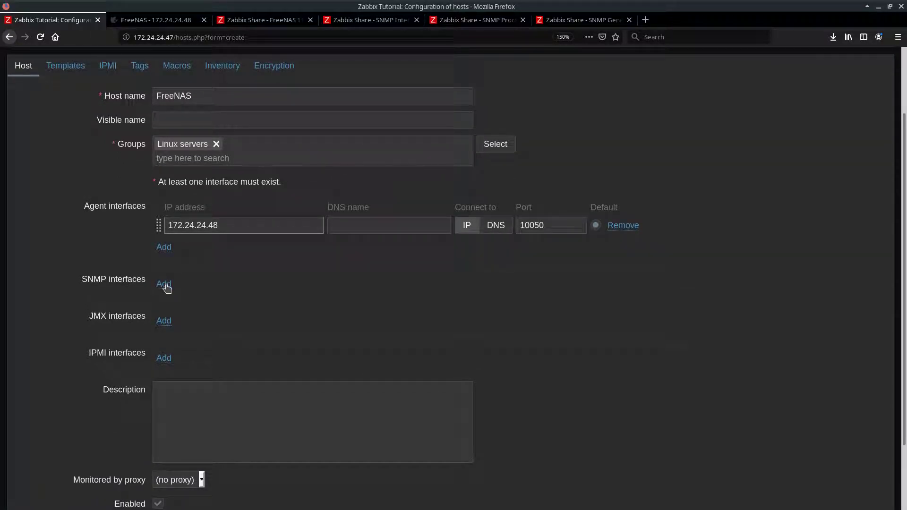
left_click(164, 284)
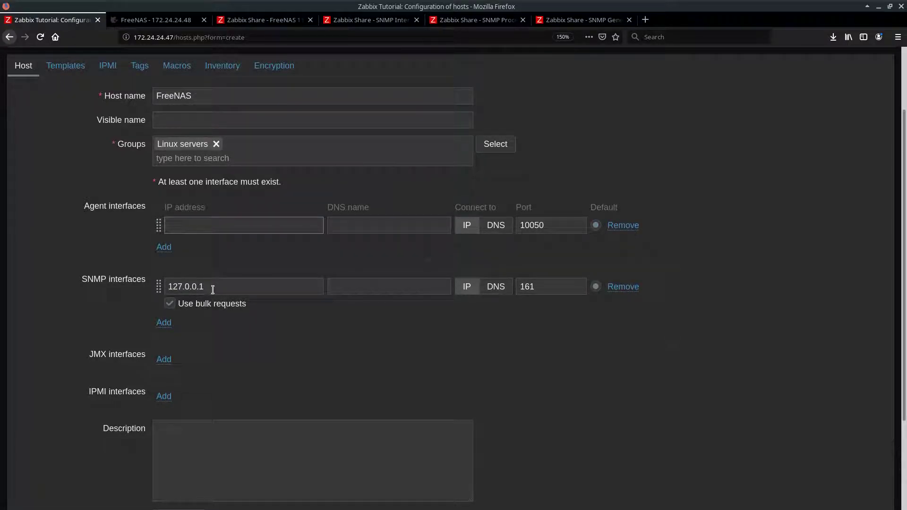
type("172.24.24.48")
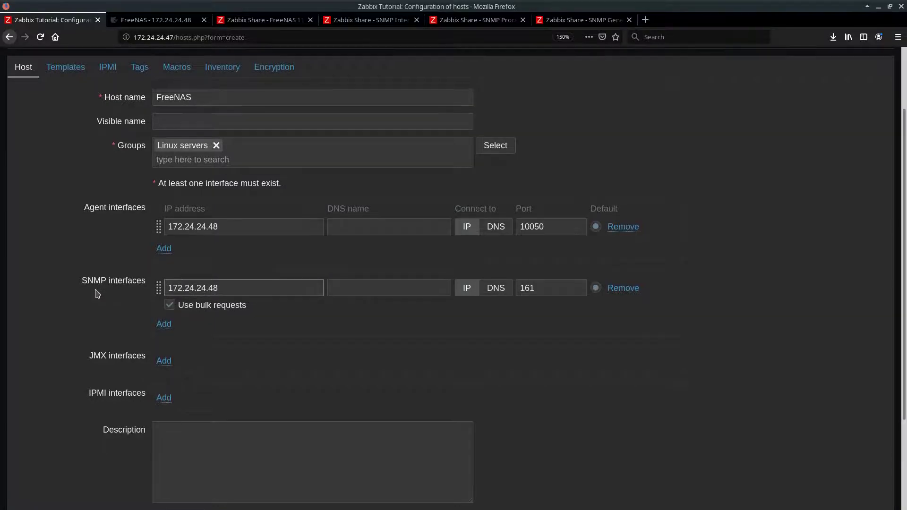
scroll("up", 3)
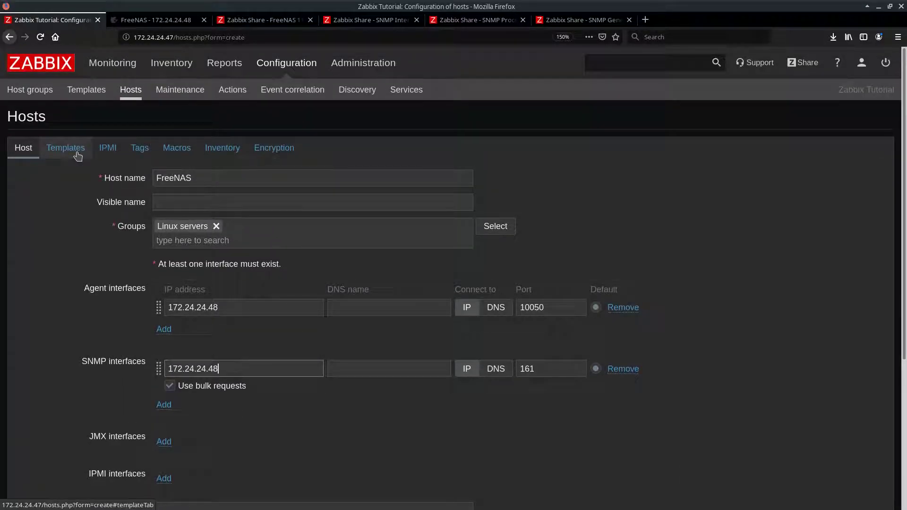
left_click(65, 148)
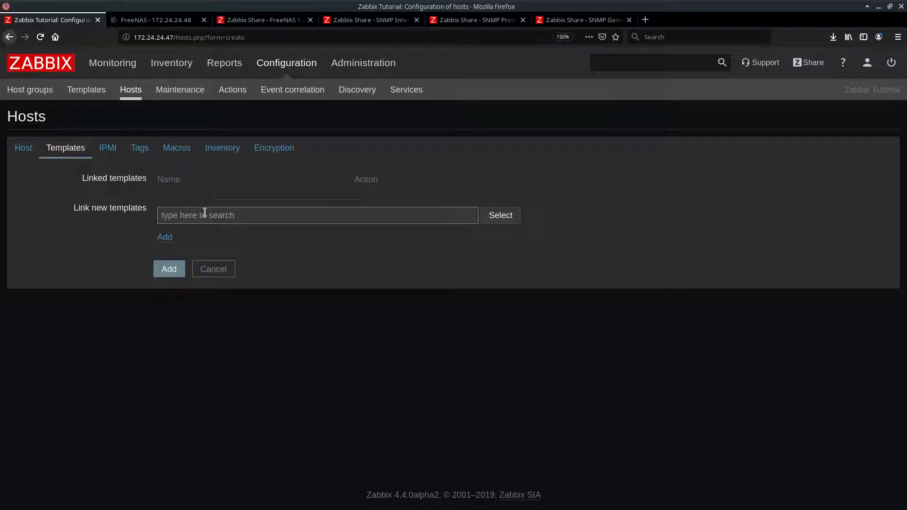
Link Template SNMP FreeNAS 11 to the FreeNAS host and save the host
type("free")
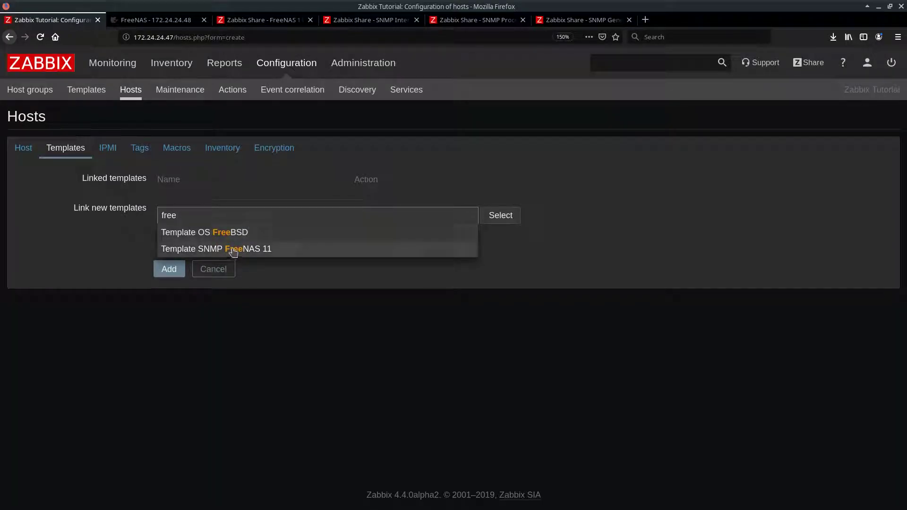
left_click(216, 248)
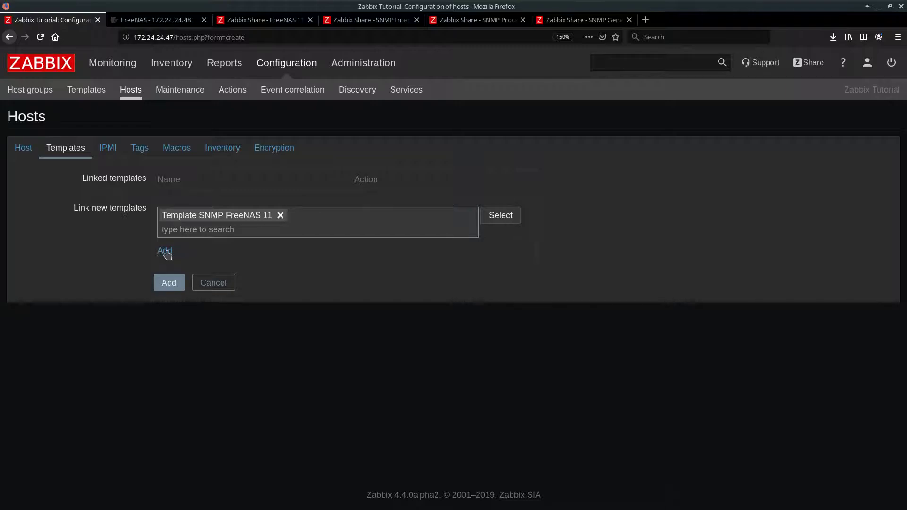
left_click(165, 251)
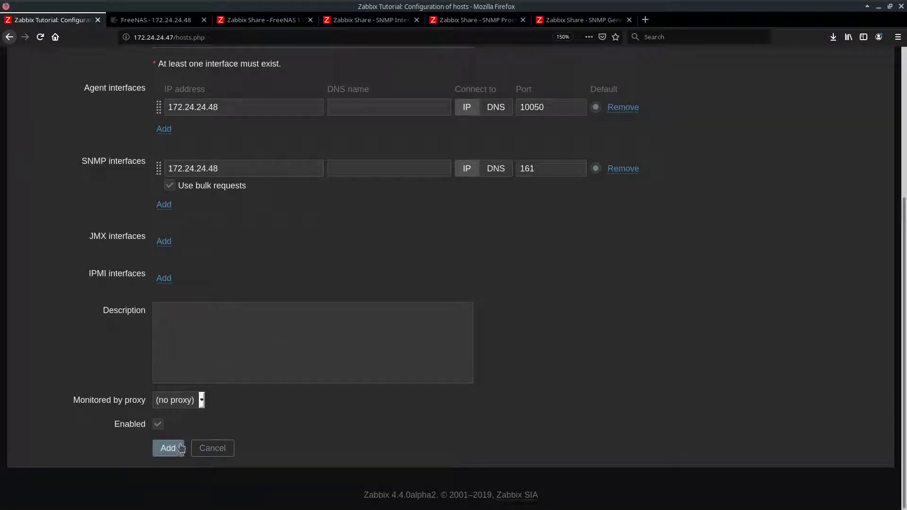
left_click(170, 448)
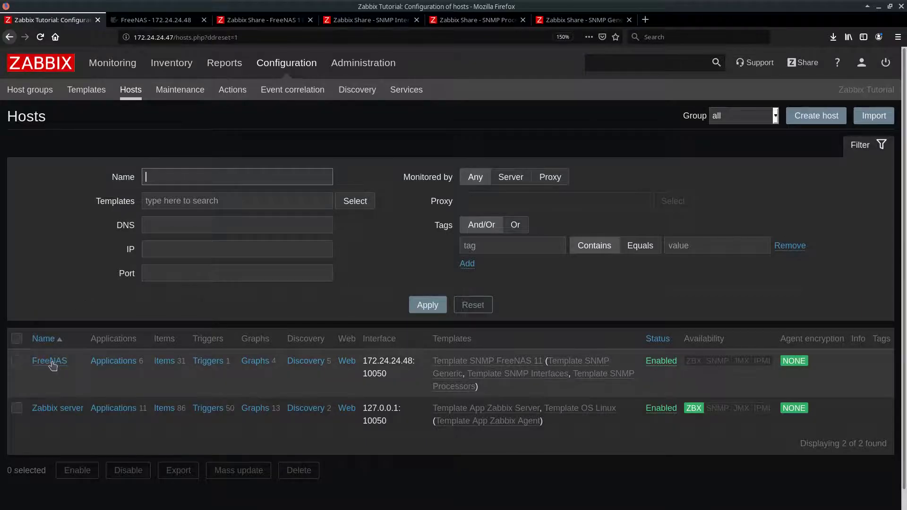
Add Template Module ICMP Ping to the FreeNAS host's templates and update the host
left_click(49, 361)
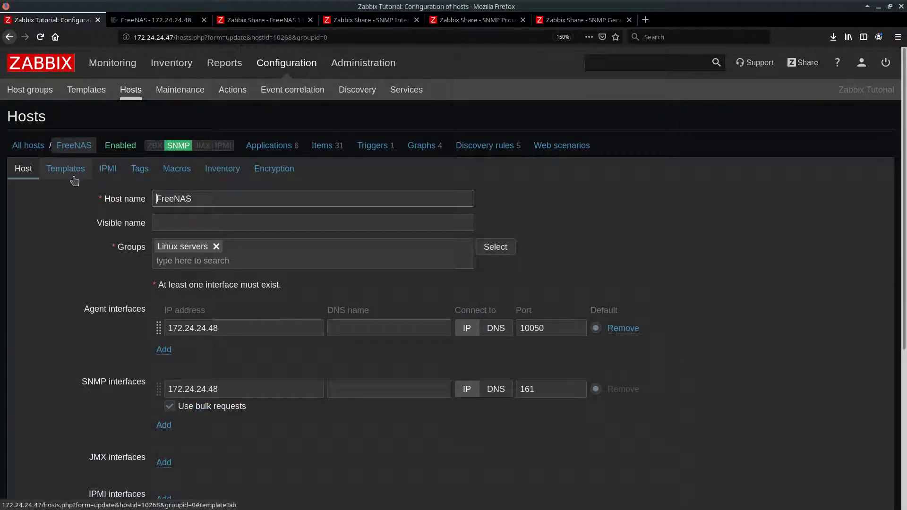
left_click(66, 168)
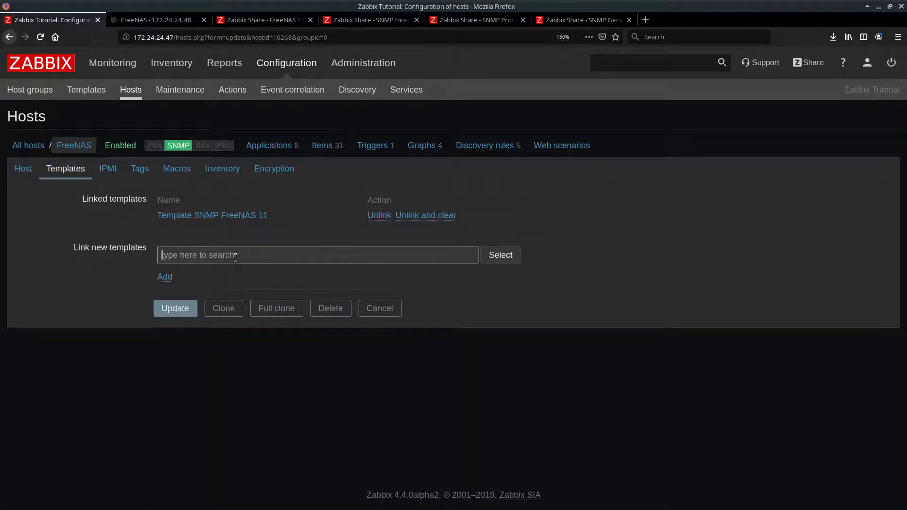
type("ping")
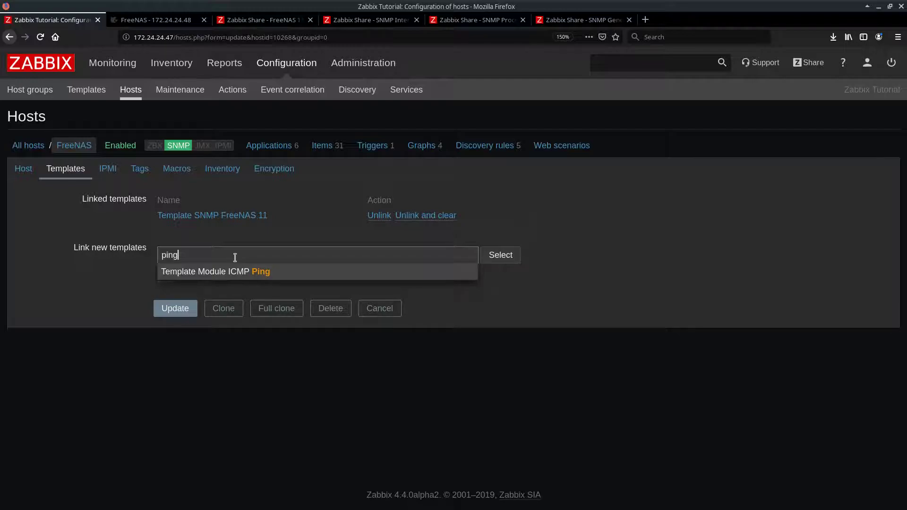
mouse_move(242, 274)
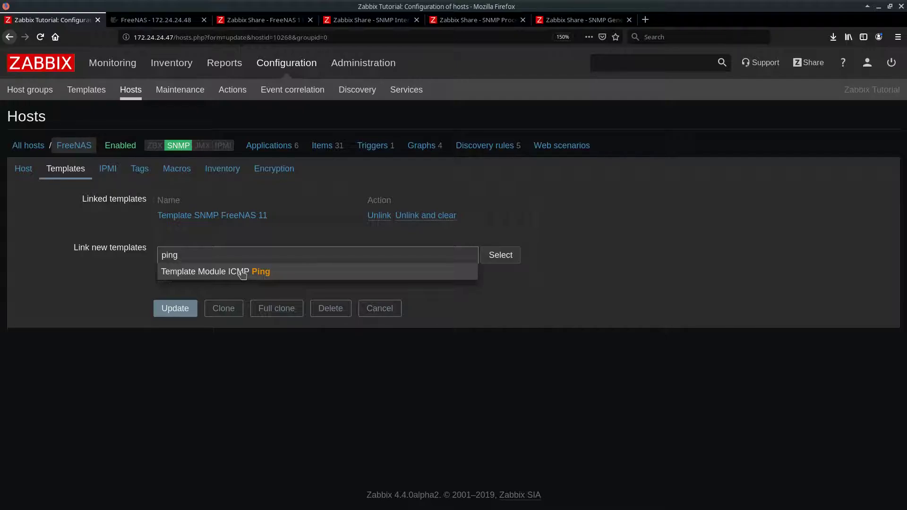
left_click(215, 272)
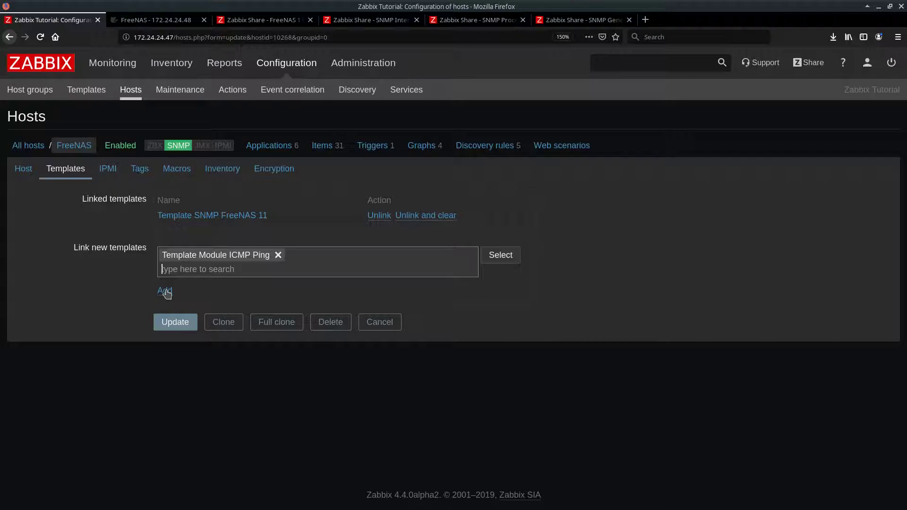
left_click(164, 291)
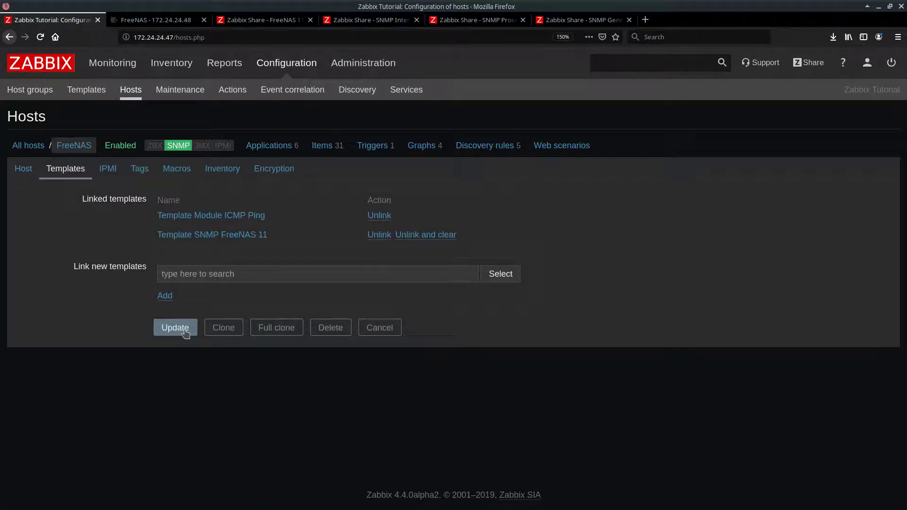
left_click(175, 327)
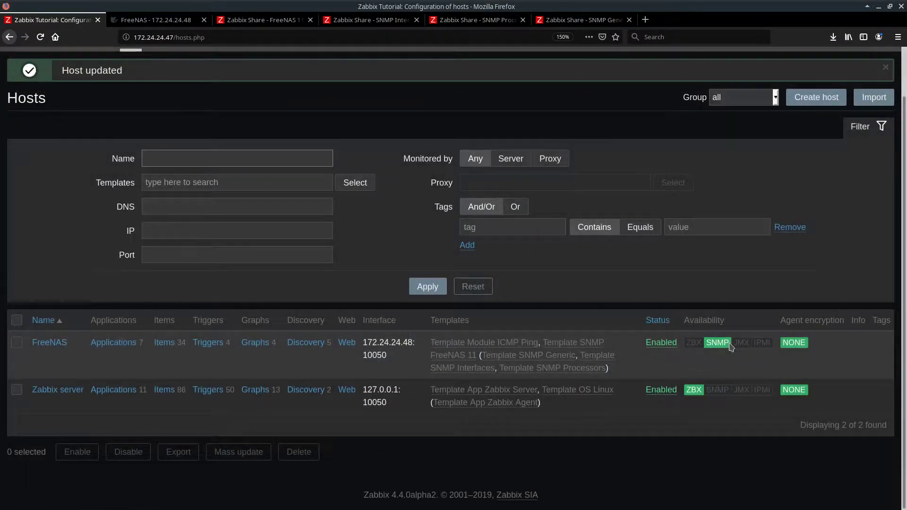
left_click(236, 158)
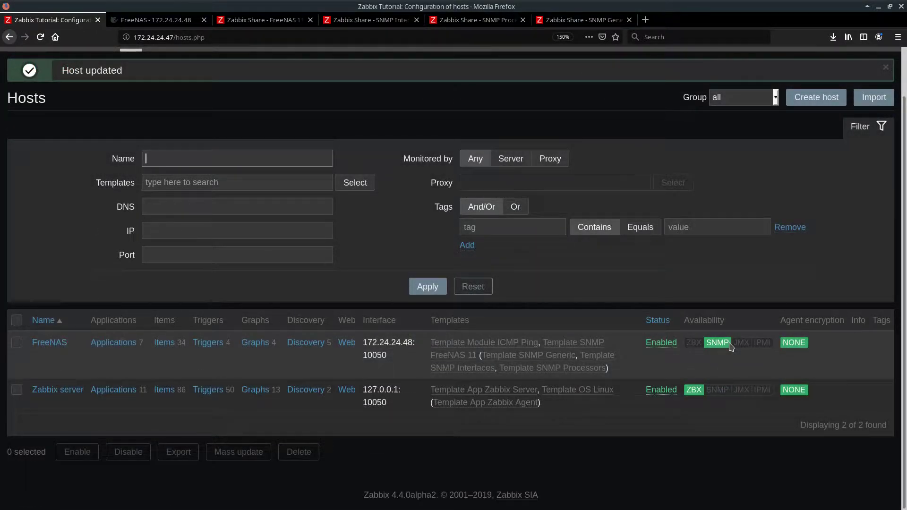
mouse_move(715, 358)
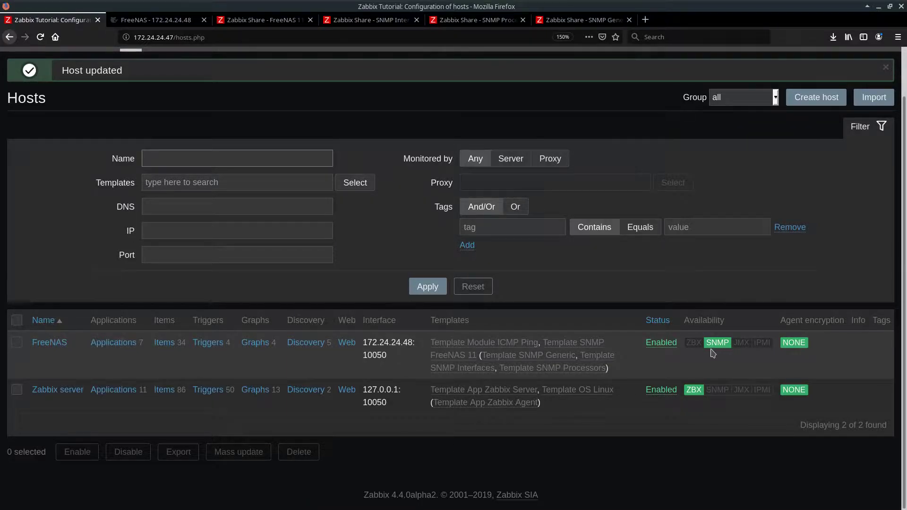
mouse_move(186, 128)
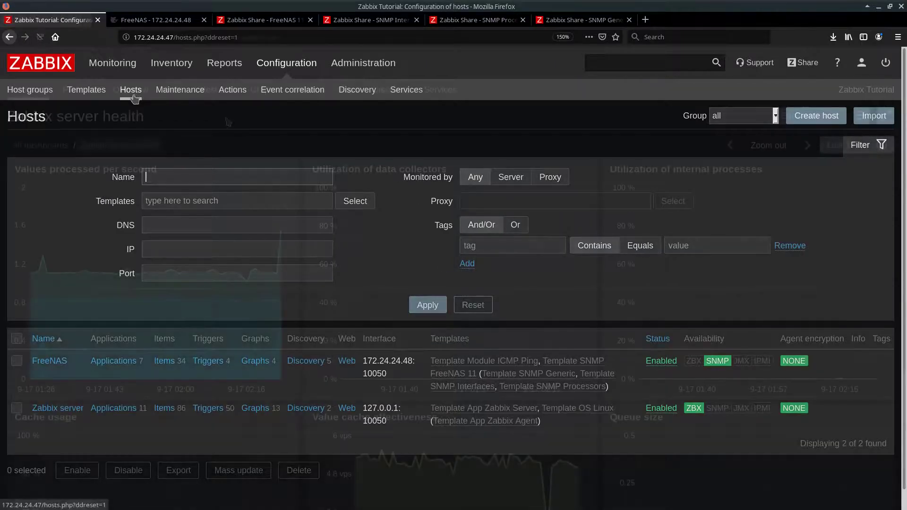
Filter Latest data to the FreeNAS host and browse its memory, ICMP and ZFS metrics
left_click(113, 63)
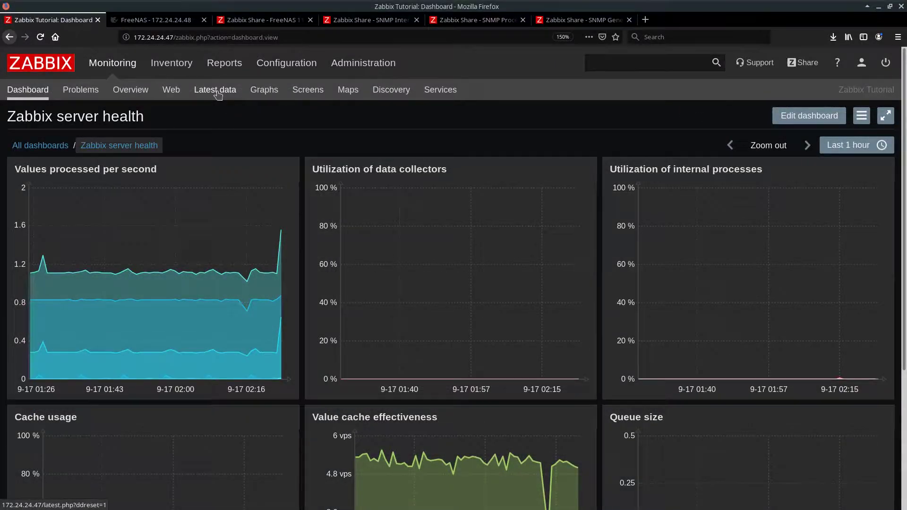
left_click(215, 90)
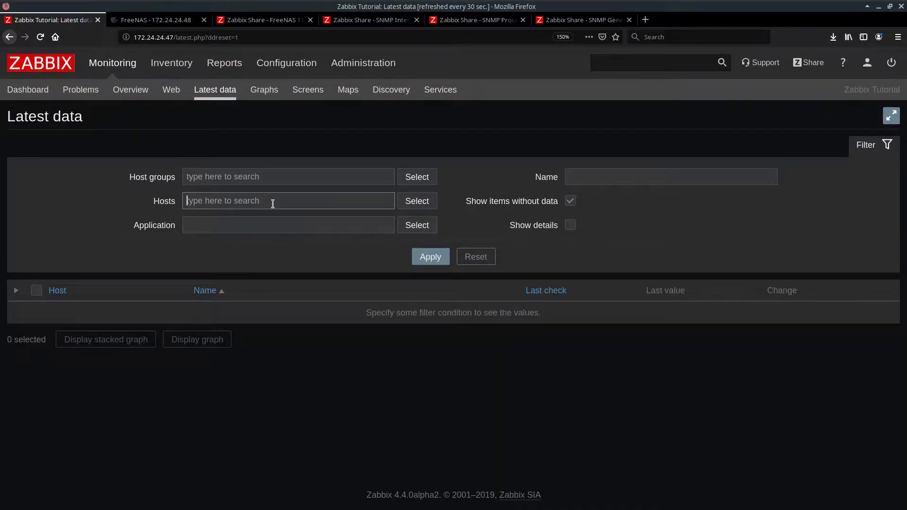
type("f")
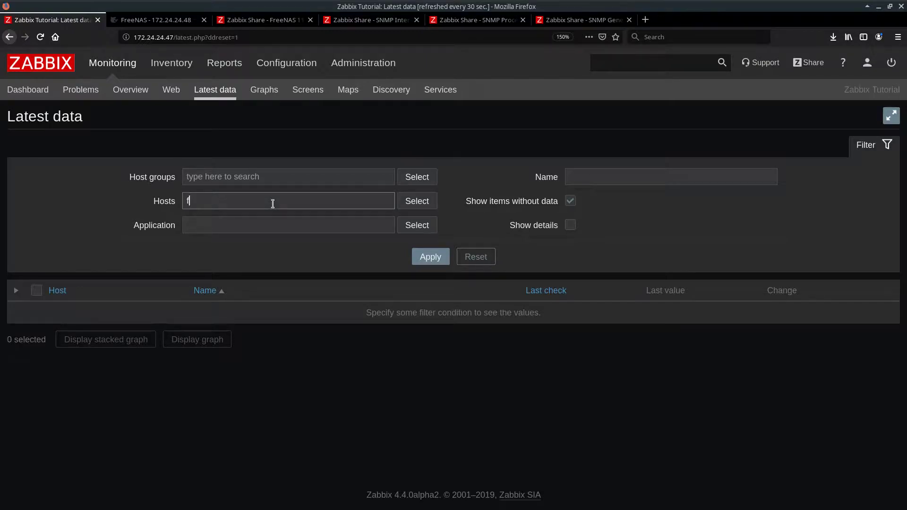
type("ree")
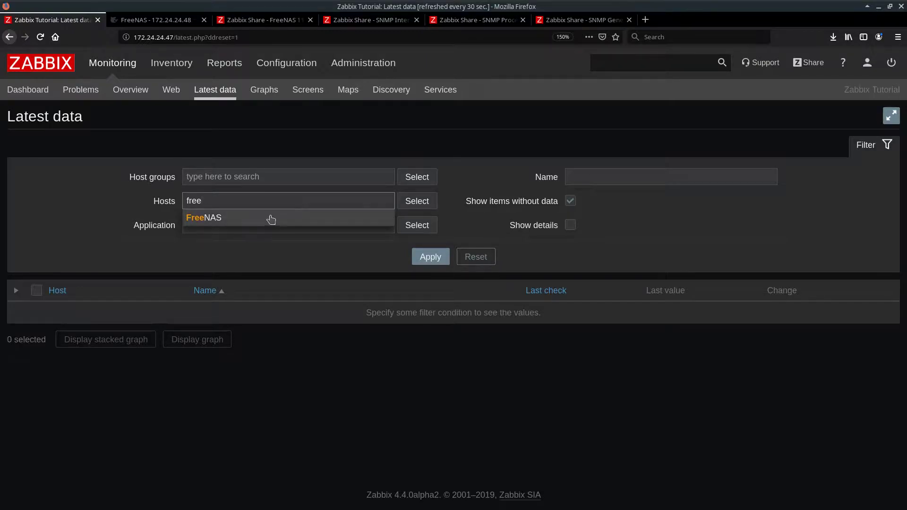
left_click(203, 217)
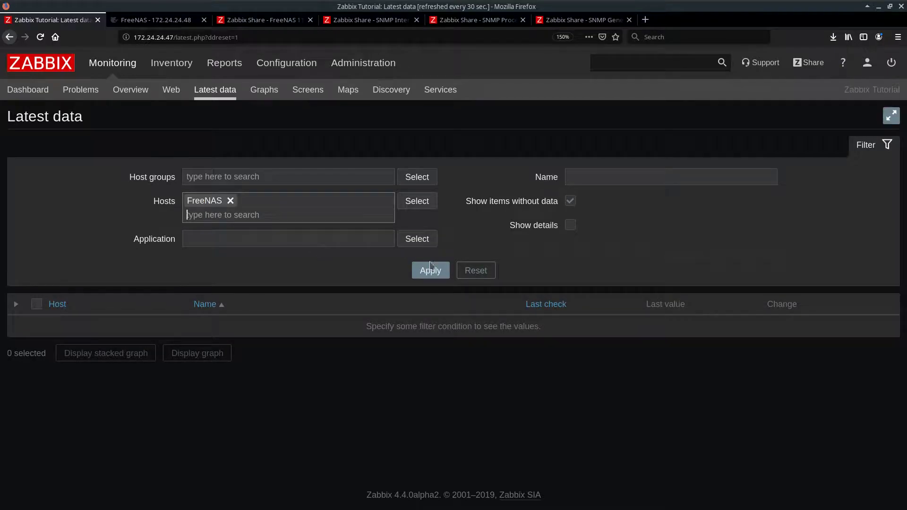
left_click(430, 270)
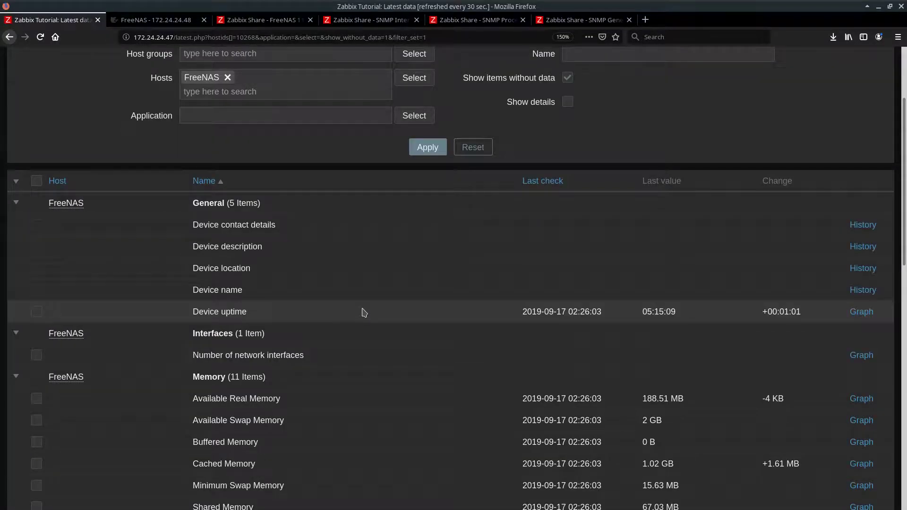
mouse_move(374, 314)
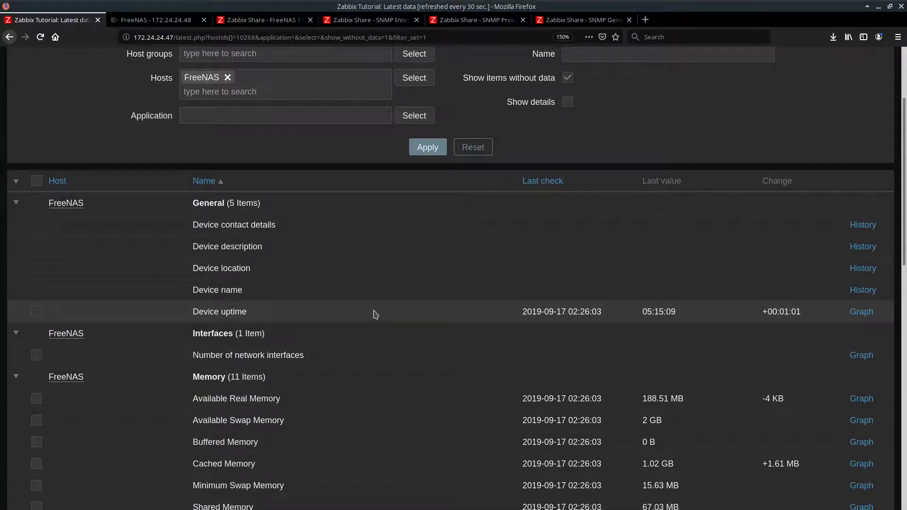
scroll("down", 3)
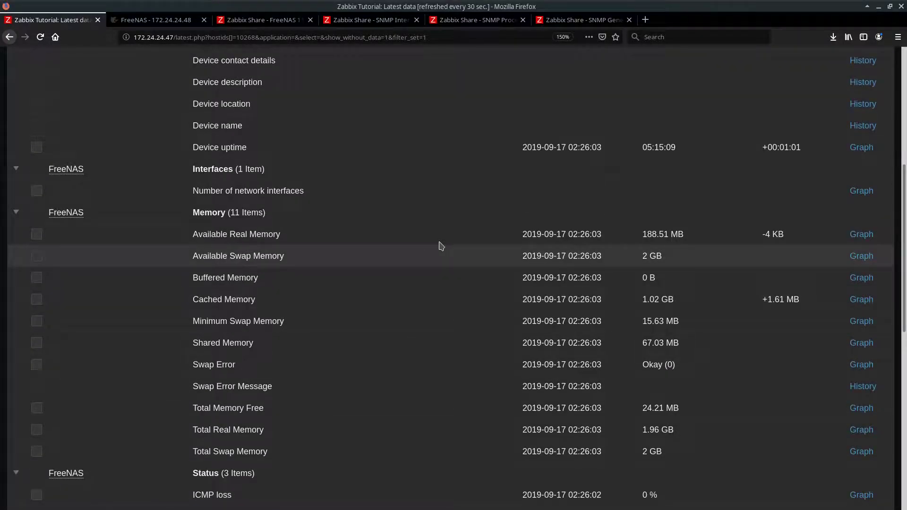
scroll("down", 3)
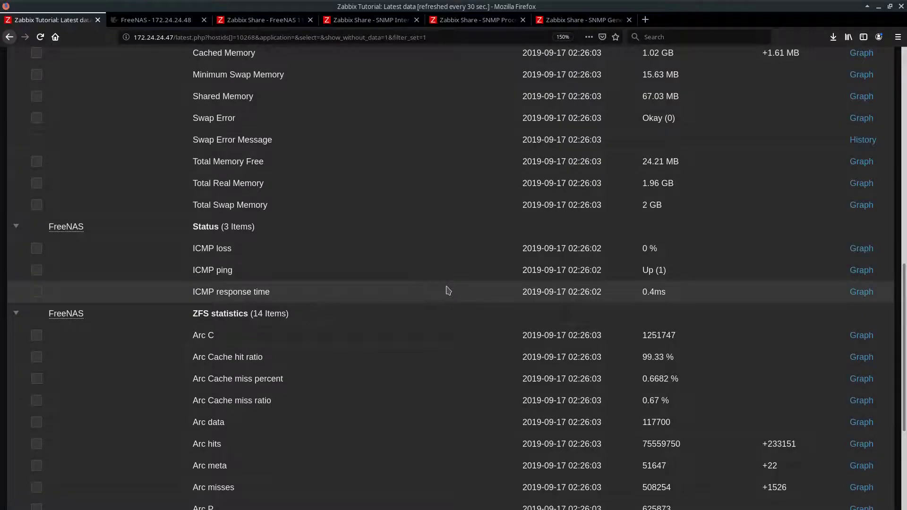
scroll("down", 3)
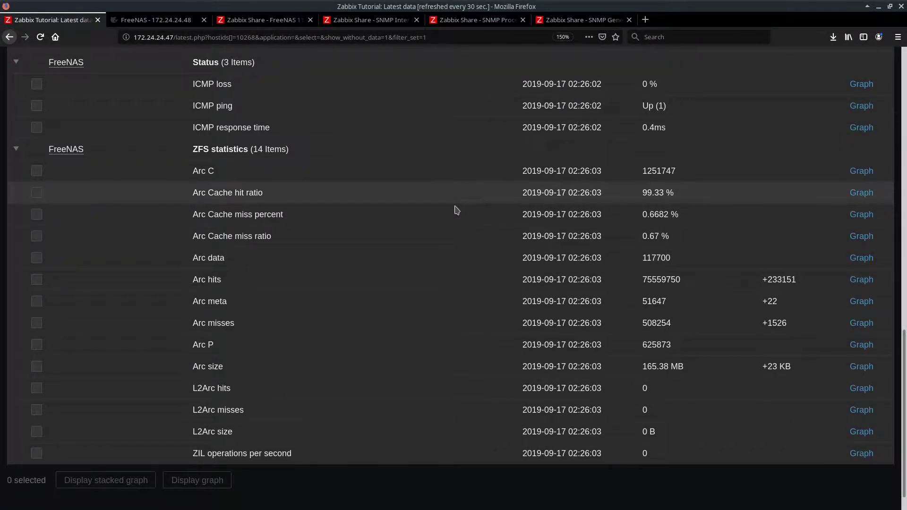
mouse_move(469, 212)
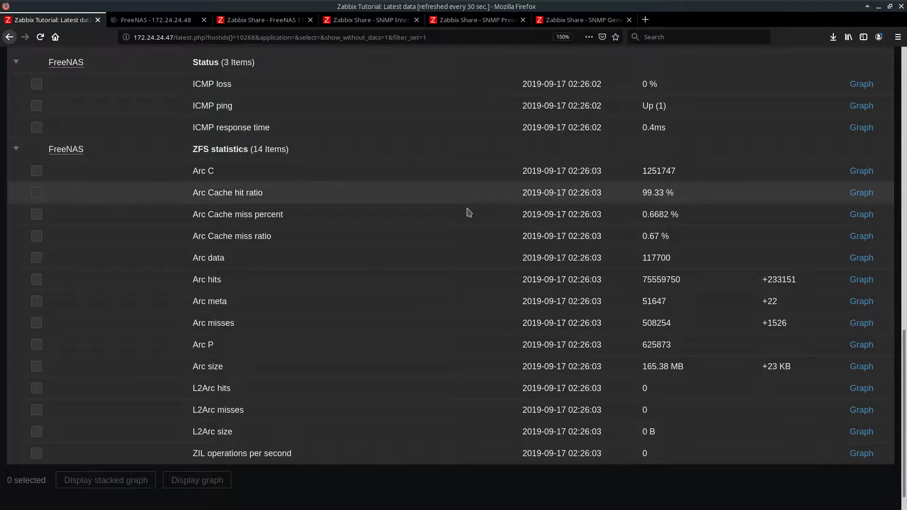
mouse_move(445, 242)
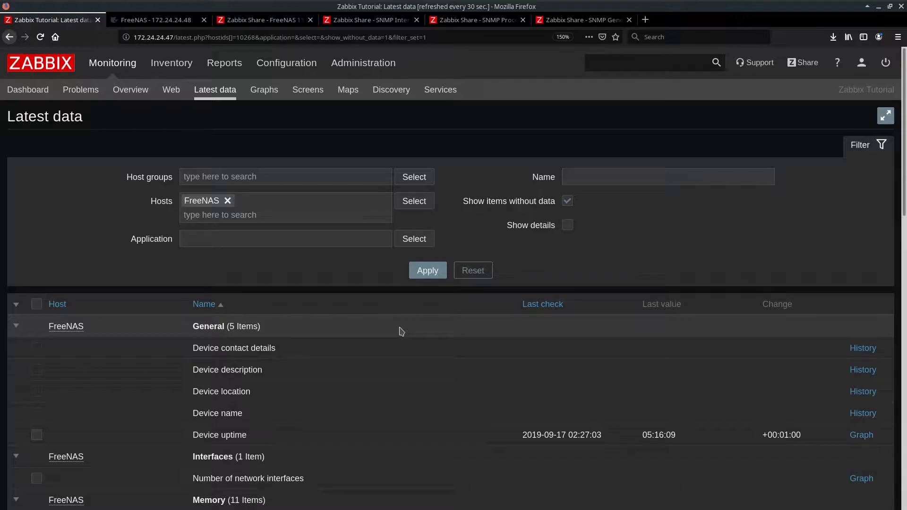
mouse_move(400, 323)
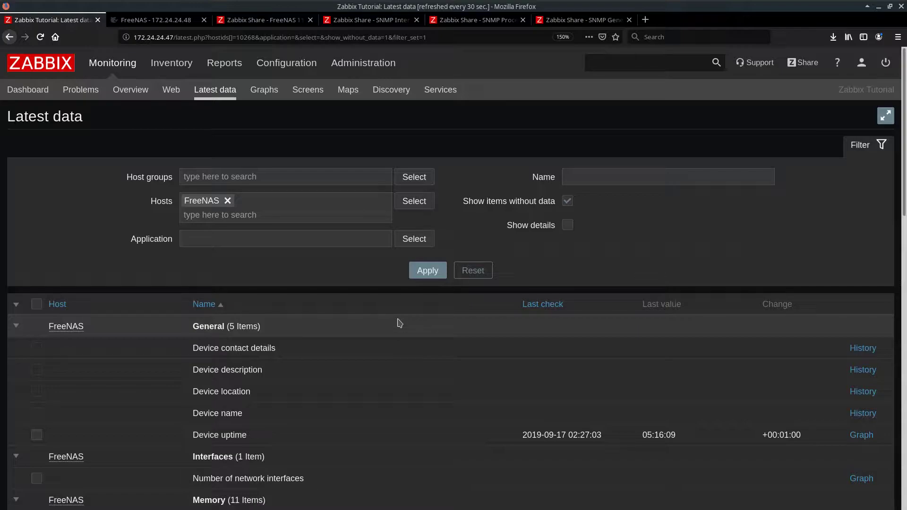